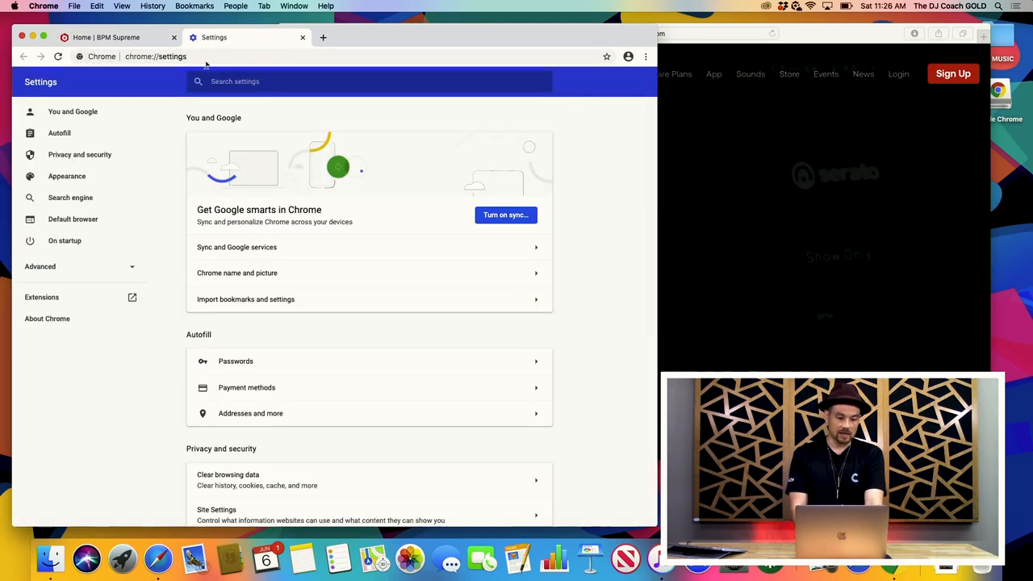
Step: Expand Chrome's Advanced settings and reveal the Downloads location path
{"action": "scroll", "scroll_direction": "down", "scroll_amount": 3}
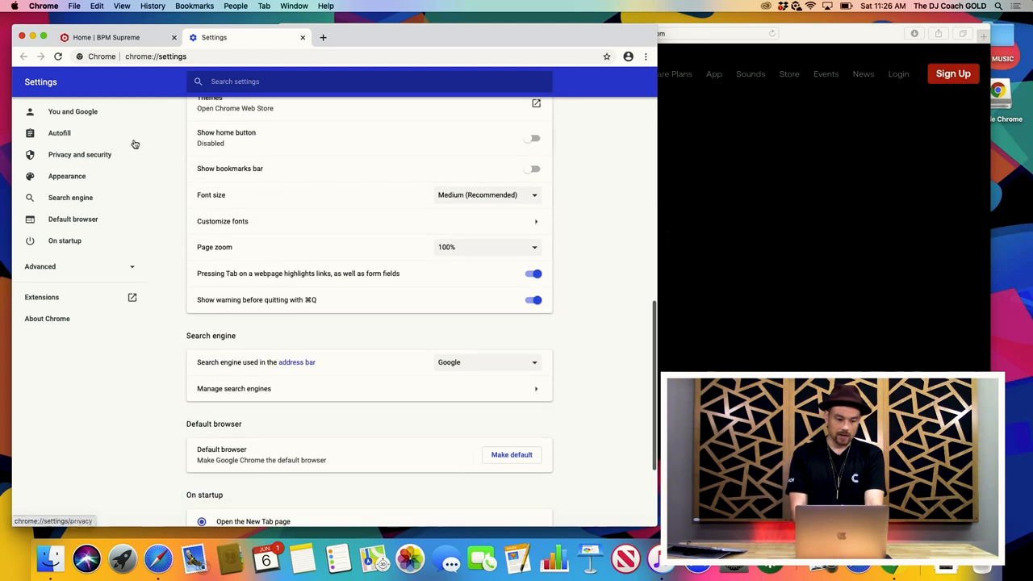
{"action": "left_click", "coordinate": [40, 6]}
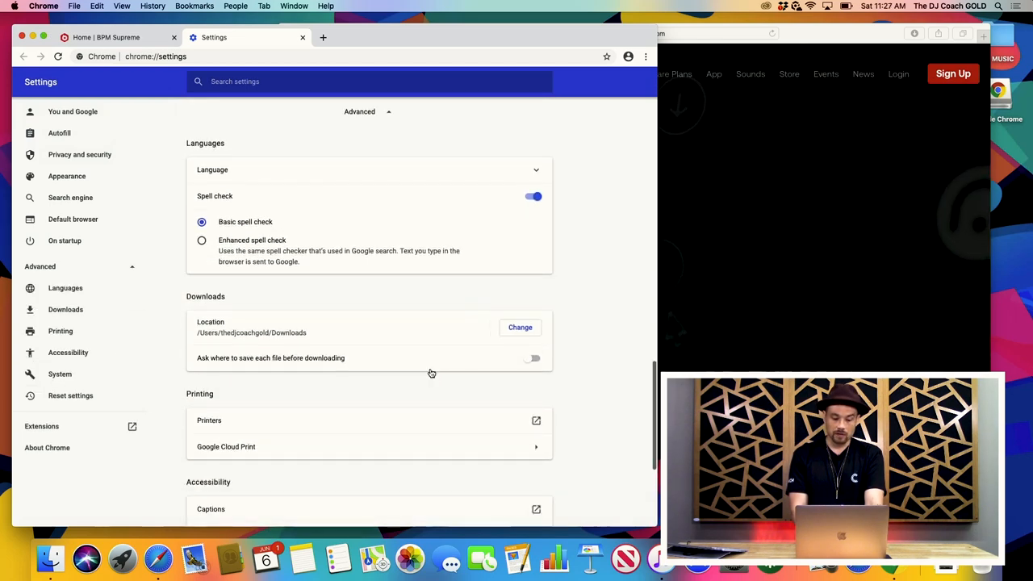
{"action": "scroll", "scroll_direction": "down", "scroll_amount": 3}
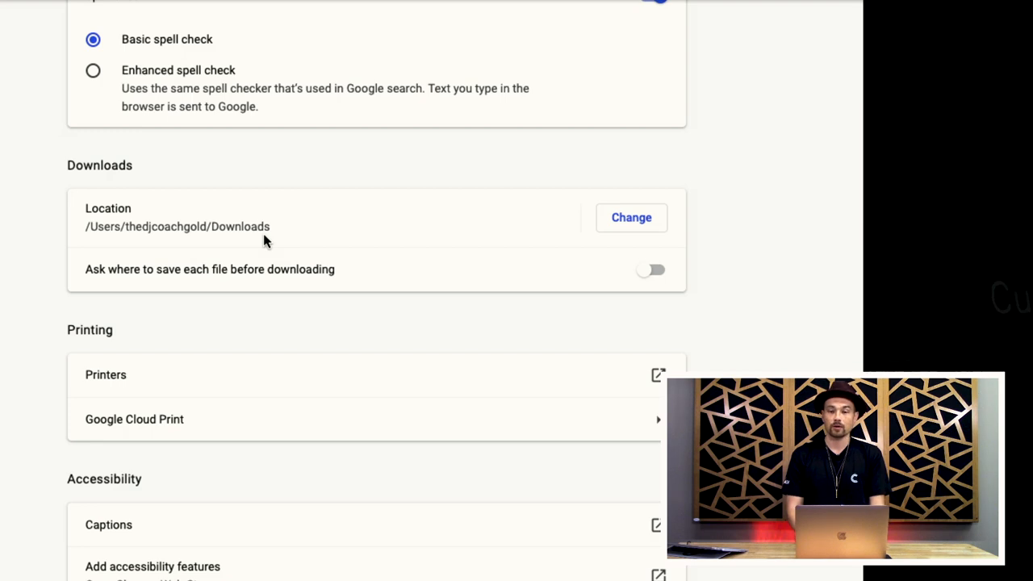
{"action": "mouse_move", "coordinate": [559, 226]}
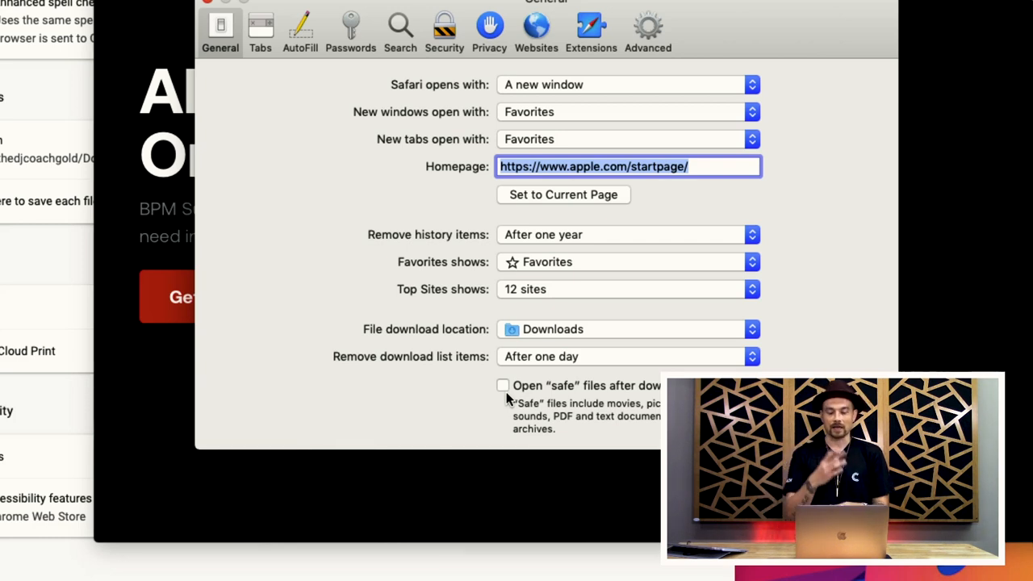
{"action": "mouse_move", "coordinate": [527, 372]}
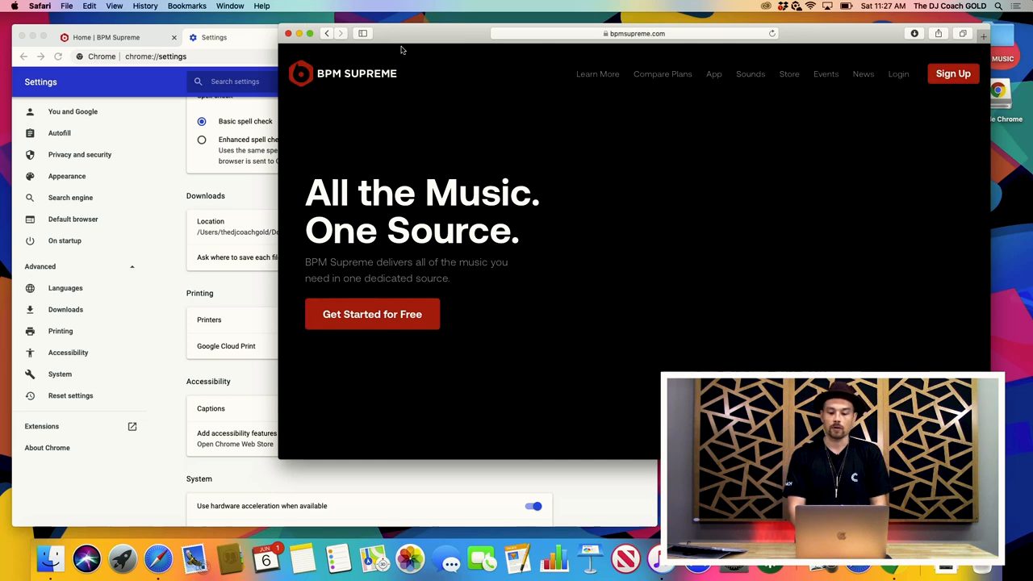
{"action": "mouse_move", "coordinate": [662, 74]}
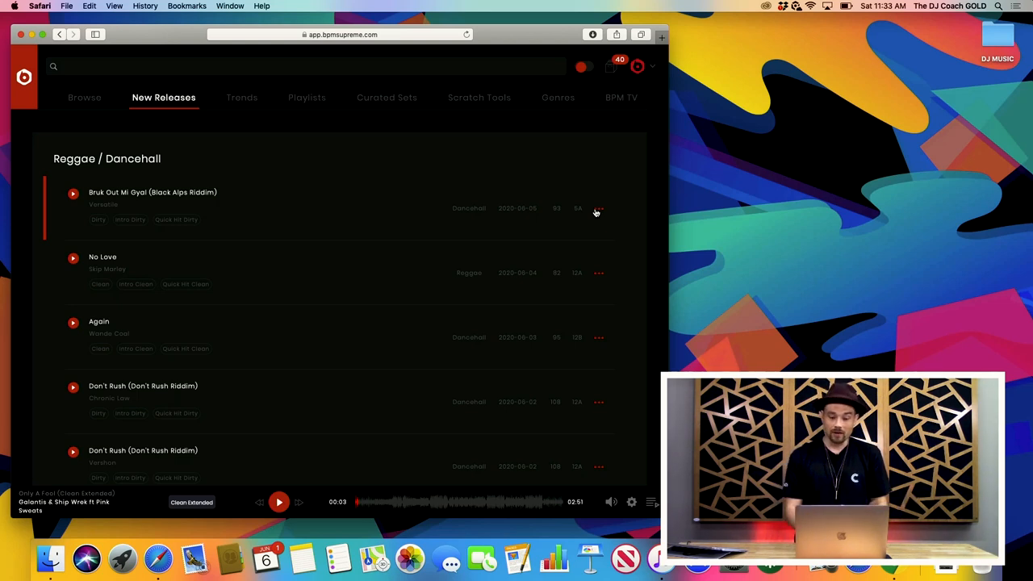
Step: Queue the Dirty and Intro Dirty versions of Bruk Out Mi Gyal from New Releases
{"action": "left_click", "coordinate": [598, 208]}
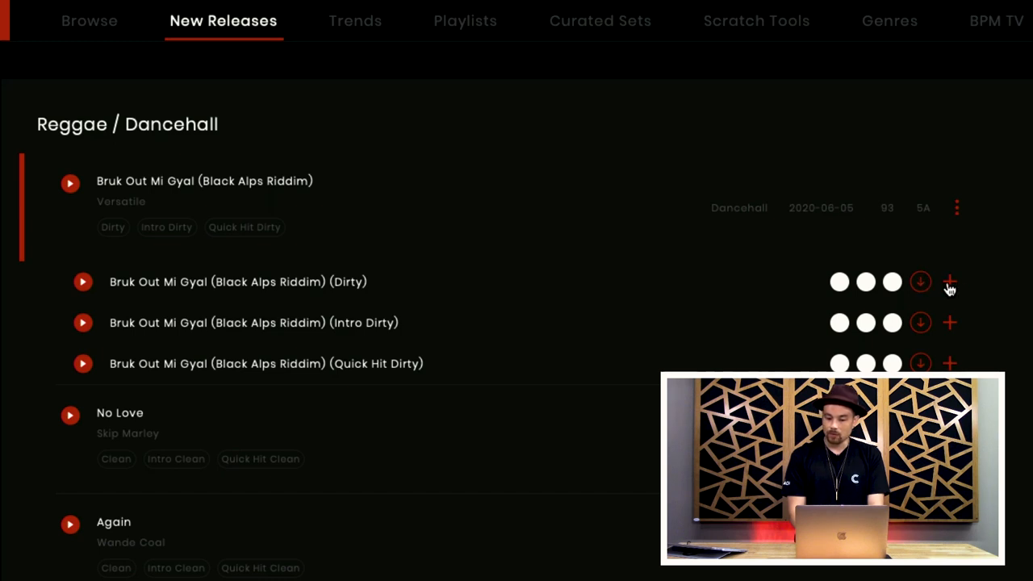
{"action": "left_click", "coordinate": [950, 282]}
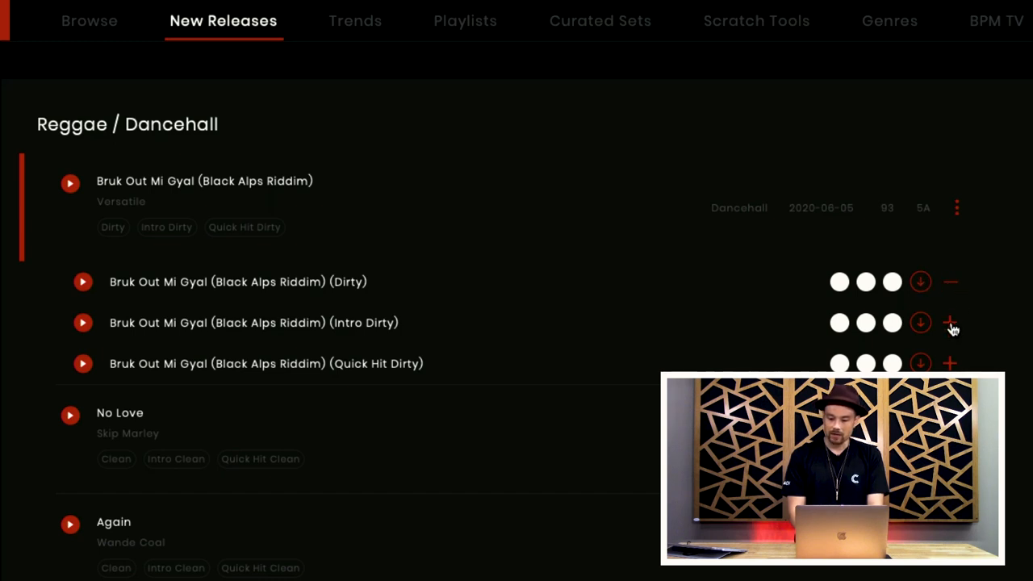
{"action": "left_click", "coordinate": [949, 323]}
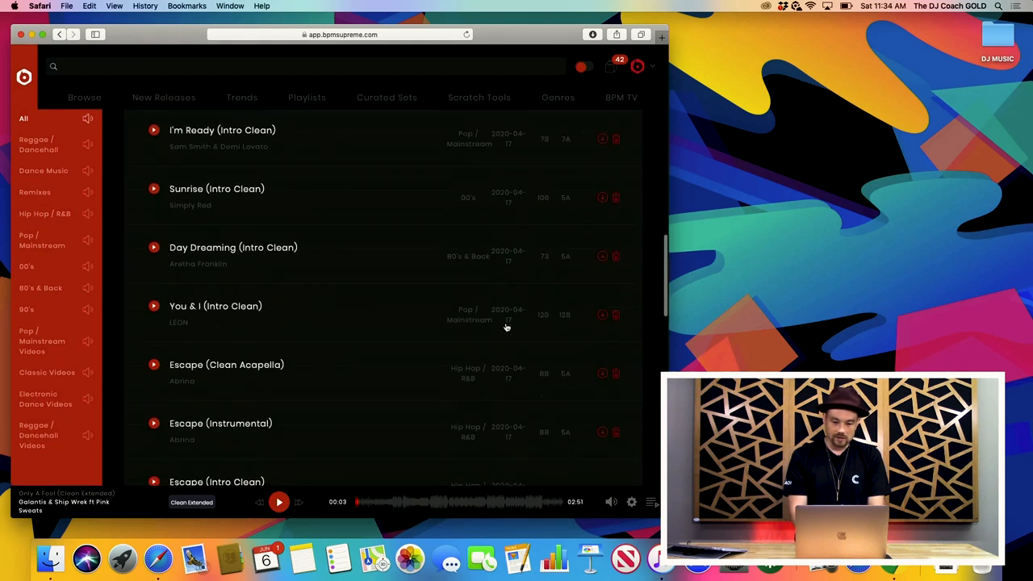
Step: Download all queued crate tracks as one batch via Download Batch
{"action": "scroll", "scroll_direction": "down", "scroll_amount": 3}
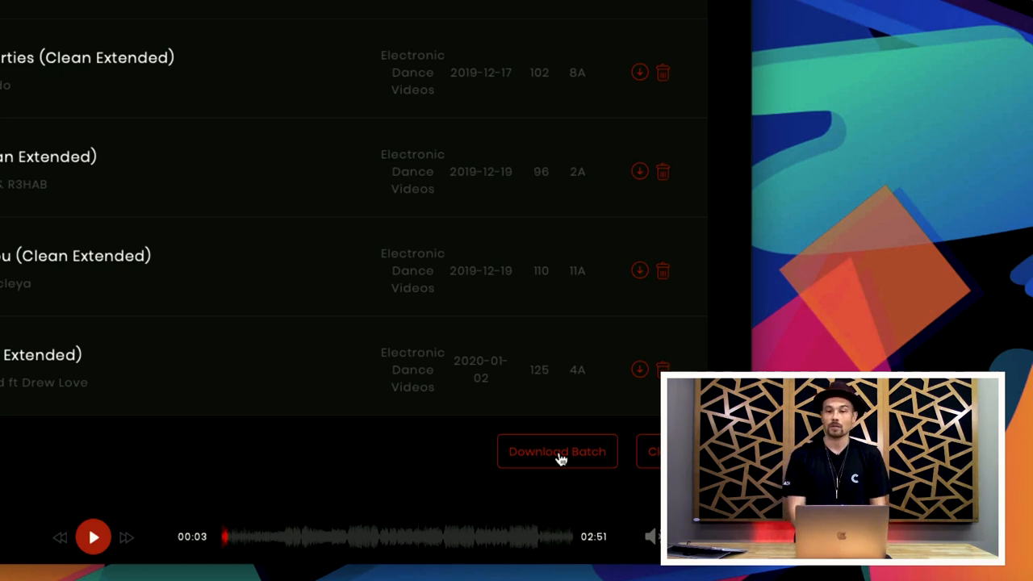
{"action": "left_click", "coordinate": [558, 451]}
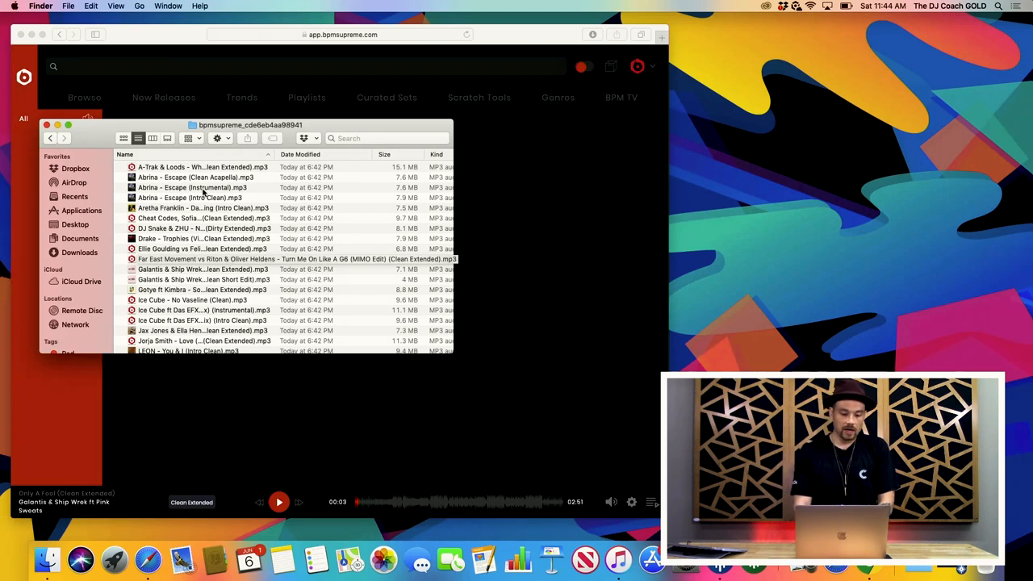
Step: Navigate the second Finder window to Dropbox > DJ MUSIC > 2020-06-06
{"action": "scroll", "scroll_direction": "down", "scroll_amount": 3}
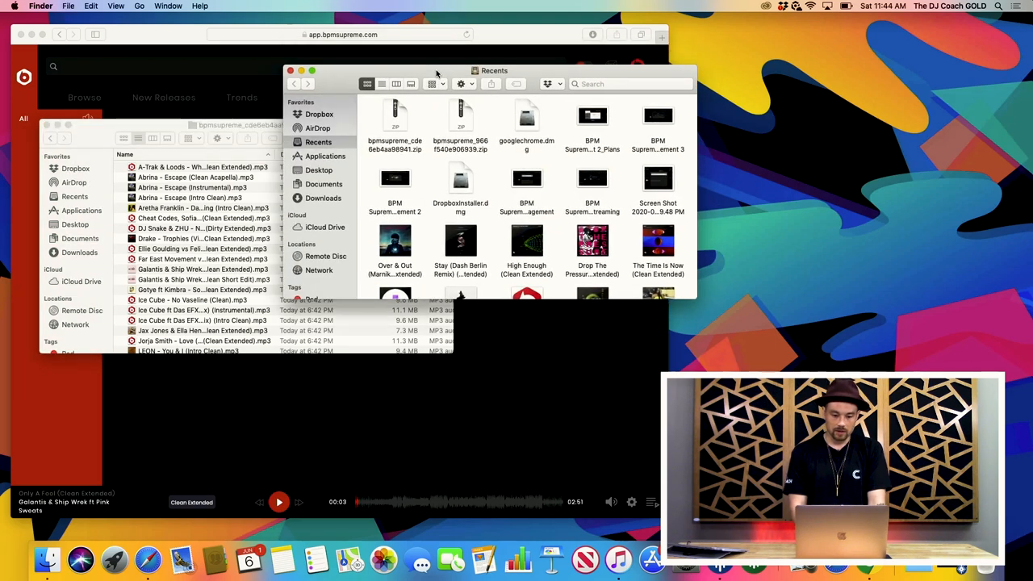
{"action": "left_click", "coordinate": [318, 114]}
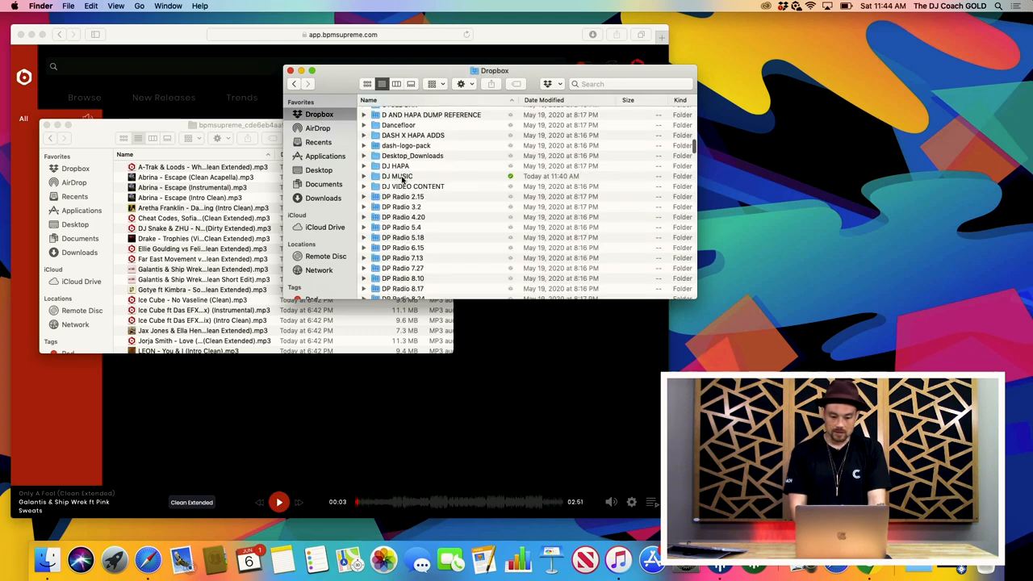
{"action": "left_click", "coordinate": [396, 176]}
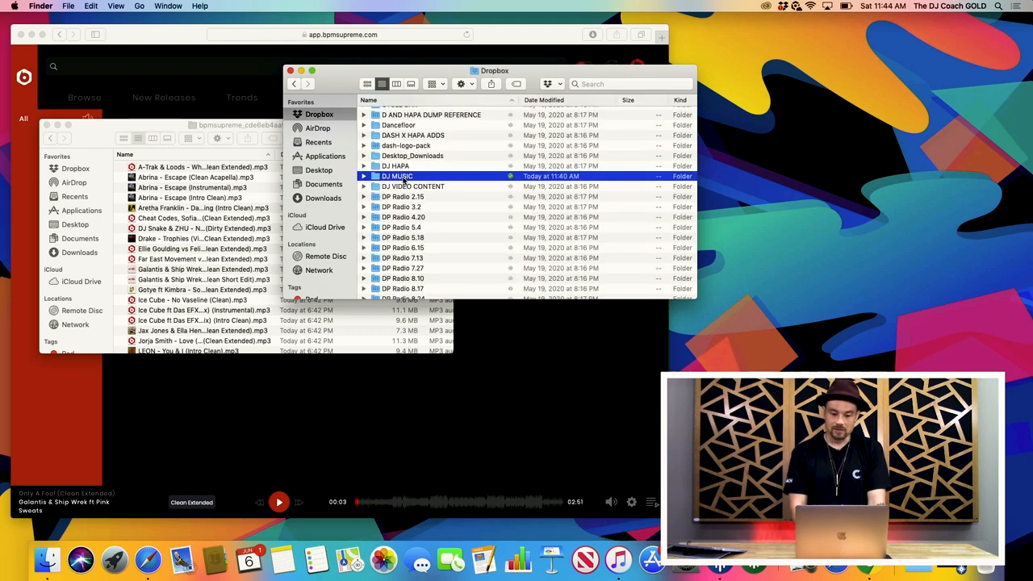
{"action": "double_click", "coordinate": [395, 176]}
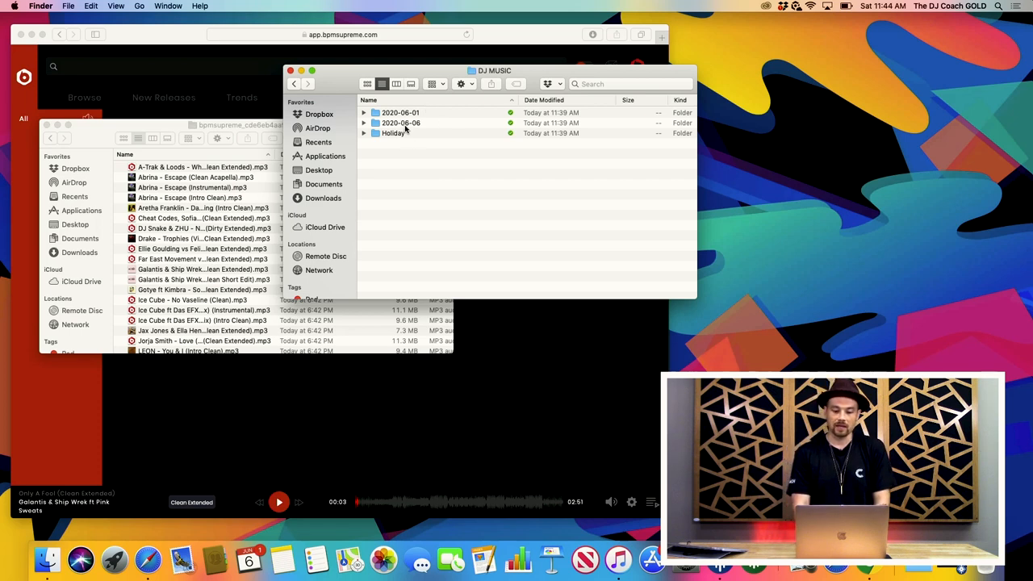
{"action": "left_click", "coordinate": [400, 123]}
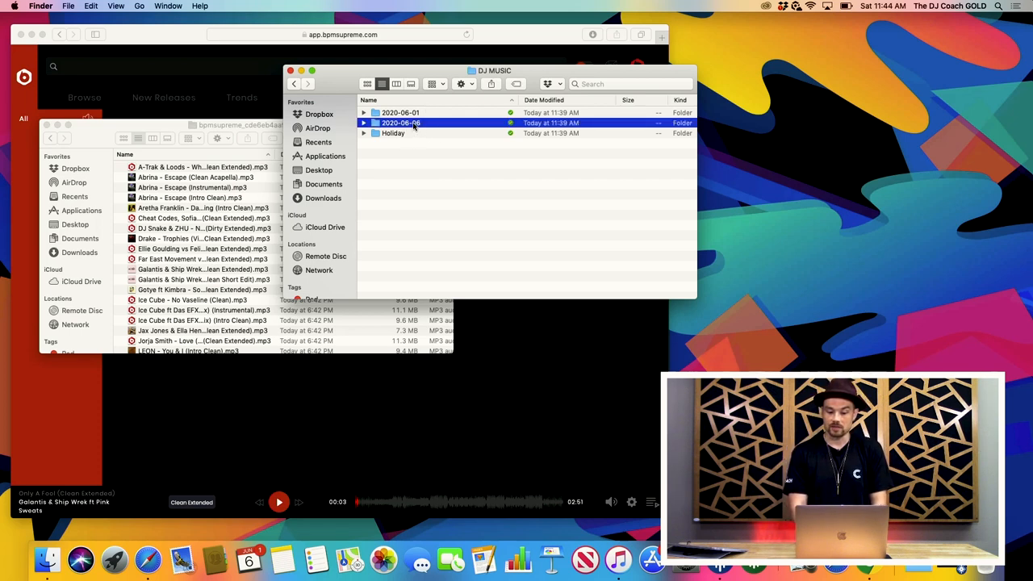
{"action": "double_click", "coordinate": [400, 123]}
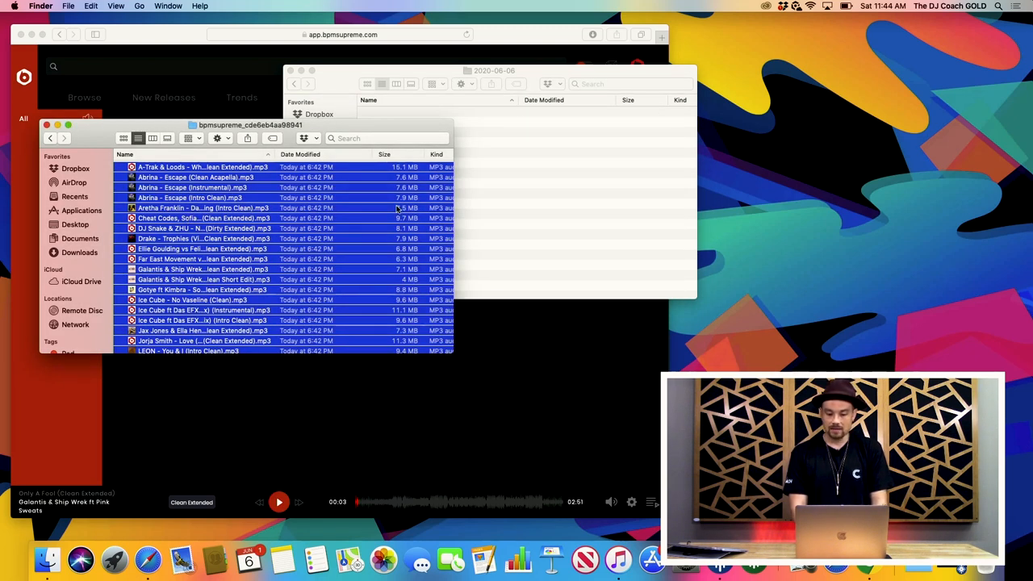
{"action": "mouse_move", "coordinate": [364, 215]}
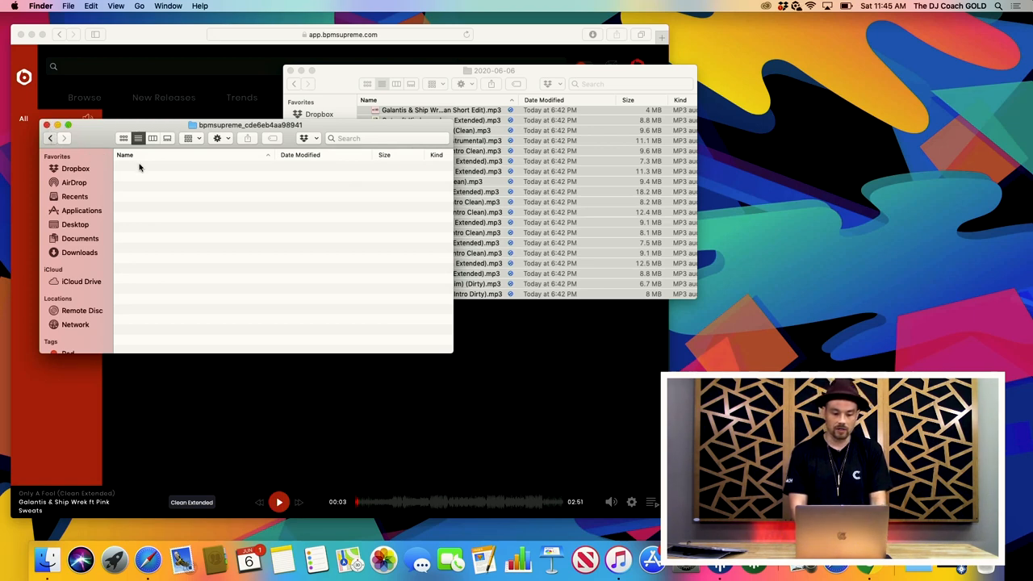
Step: Move the downloaded bpmsupreme MP3s into the 2020-06-06 folder
{"action": "left_click", "coordinate": [79, 252]}
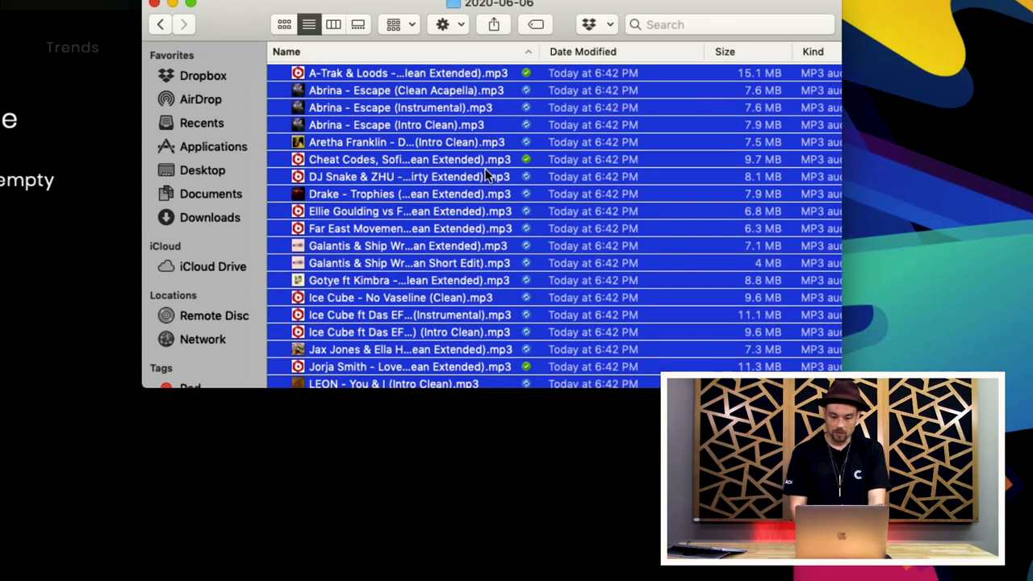
Step: Return the Finder window to the DJ MUSIC folder containing 2020-06-06
{"action": "left_click", "coordinate": [395, 124]}
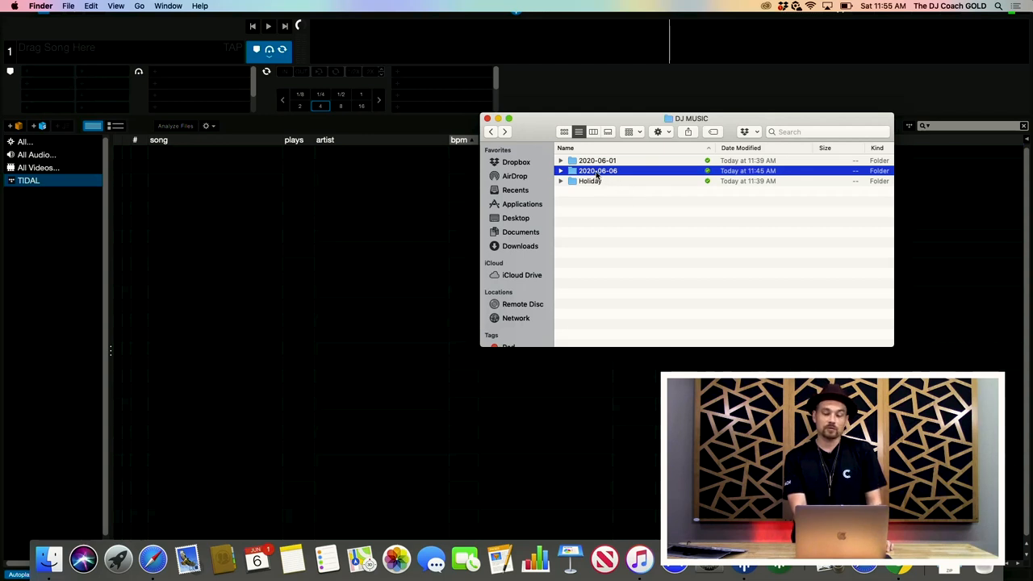
Step: Drag the 2020-06-06 folder onto the crates panel and show the new crate's tracks
{"action": "left_click_drag", "start_coordinate": [597, 170], "coordinate": [63, 237]}
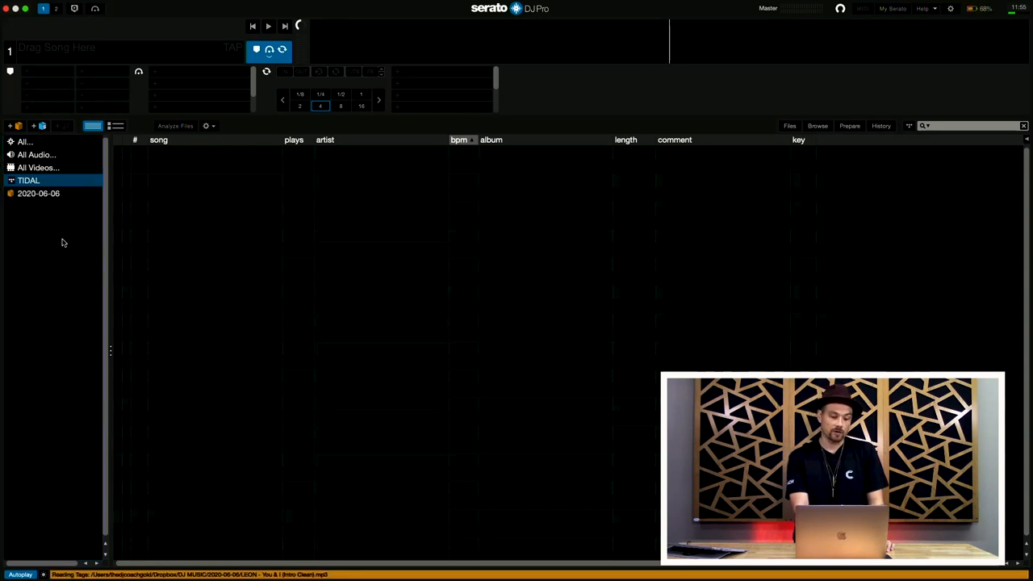
{"action": "left_click", "coordinate": [41, 193]}
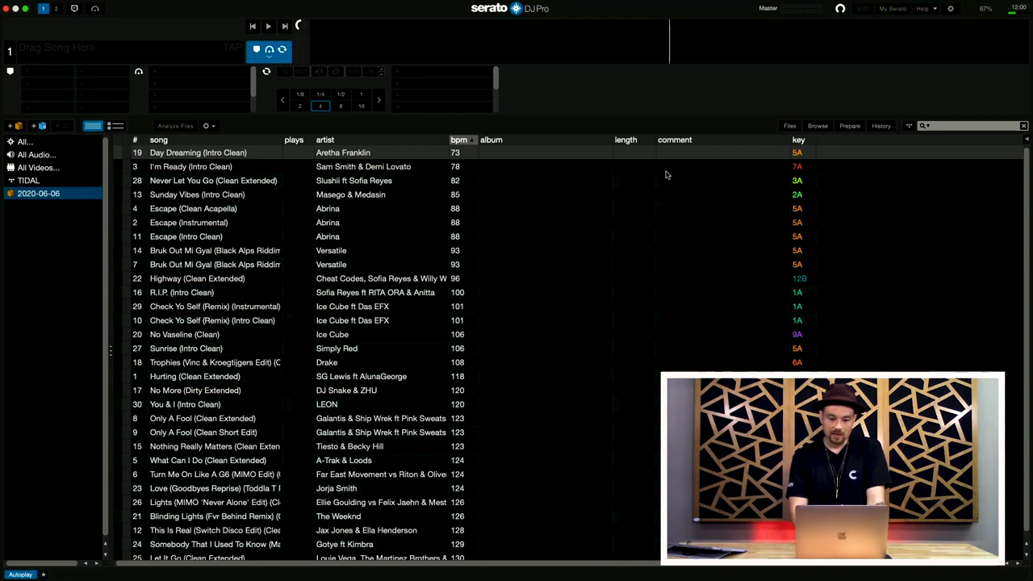
{"action": "mouse_move", "coordinate": [602, 189]}
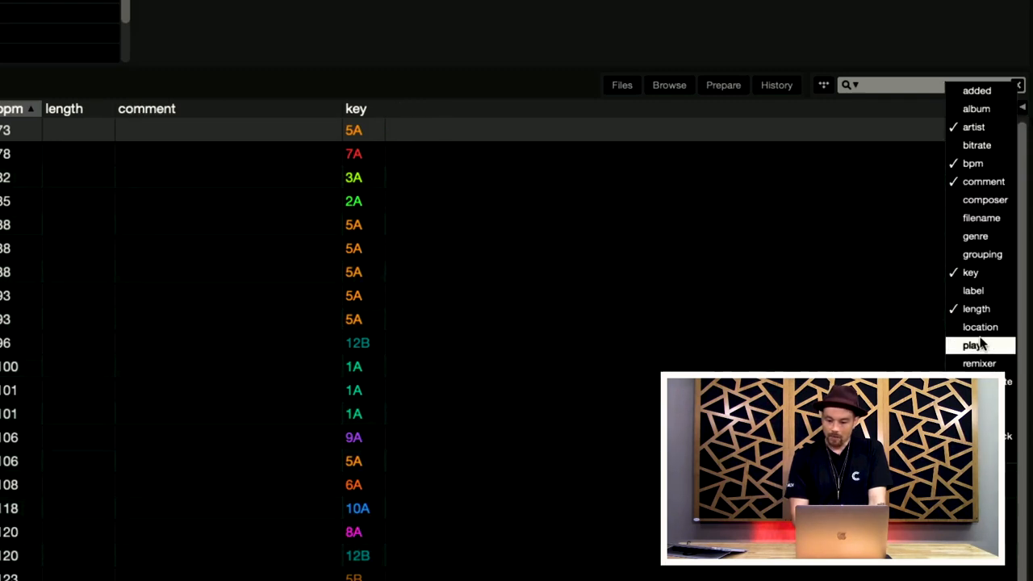
Step: Add a location column showing each track's file path in the library
{"action": "left_click", "coordinate": [980, 327]}
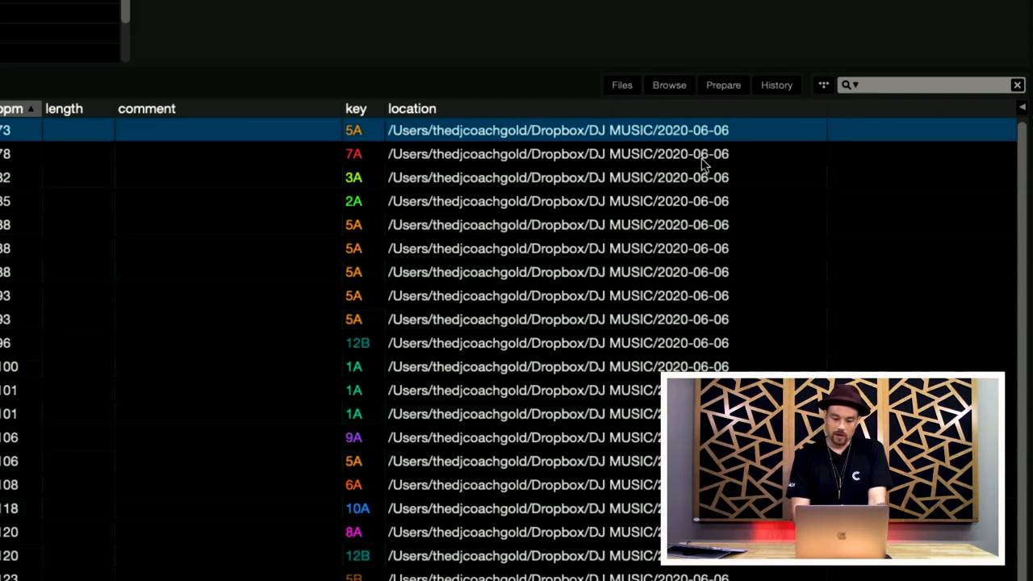
{"action": "mouse_move", "coordinate": [592, 305]}
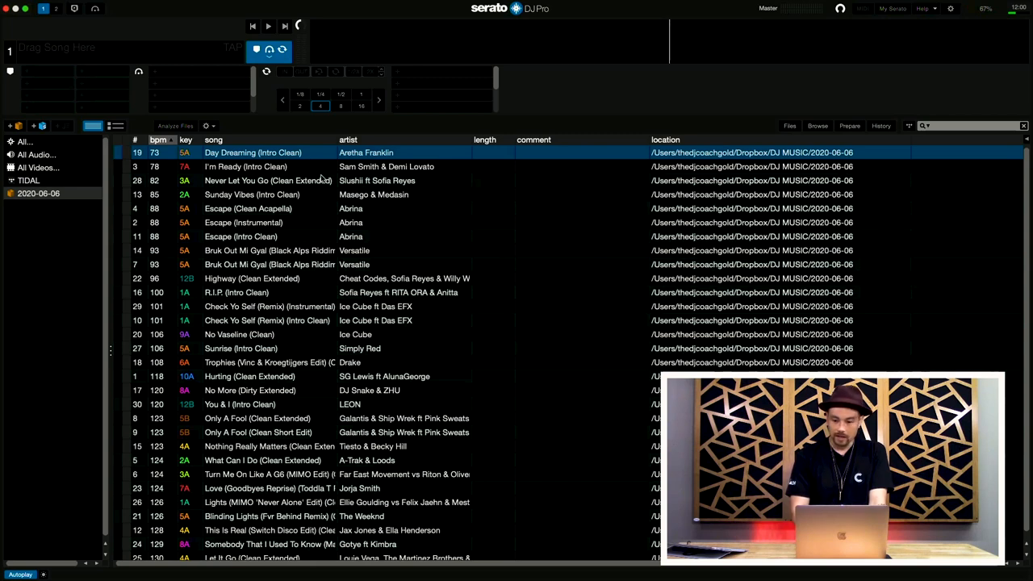
{"action": "mouse_move", "coordinate": [886, 31]}
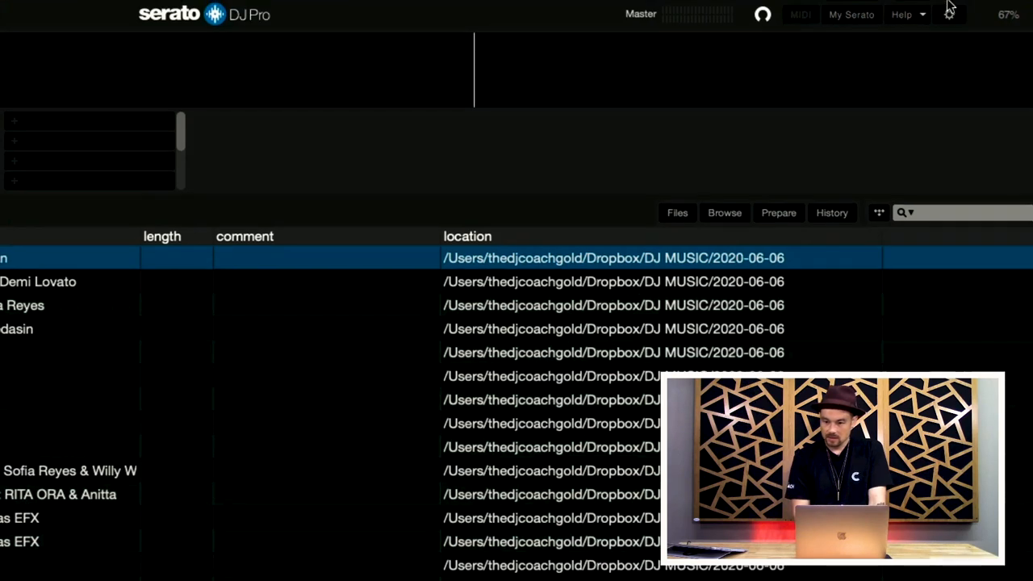
Step: Enable Custom Crate Columns in Library + Display preferences and return to the library
{"action": "left_click", "coordinate": [950, 15]}
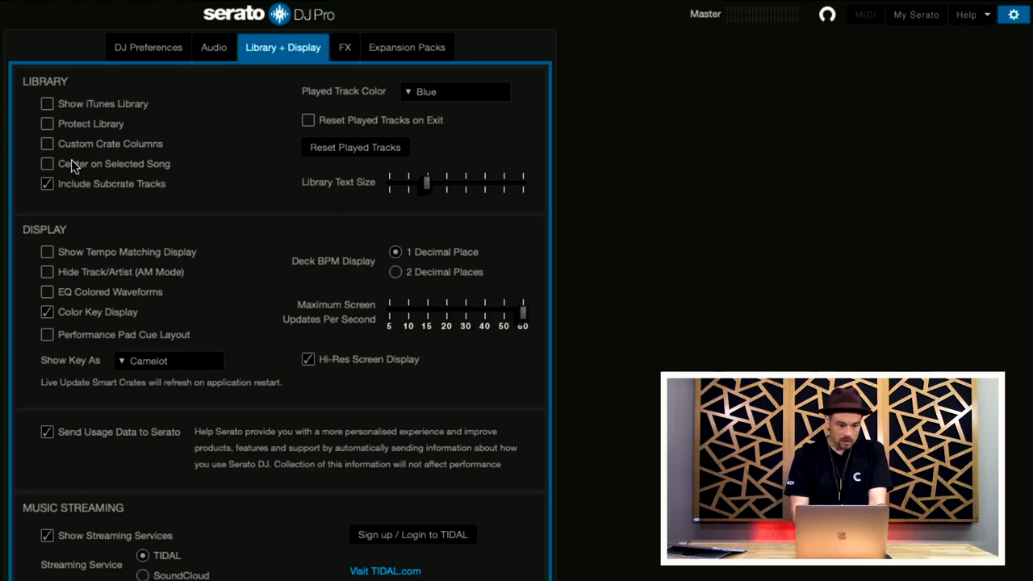
{"action": "left_click", "coordinate": [47, 143]}
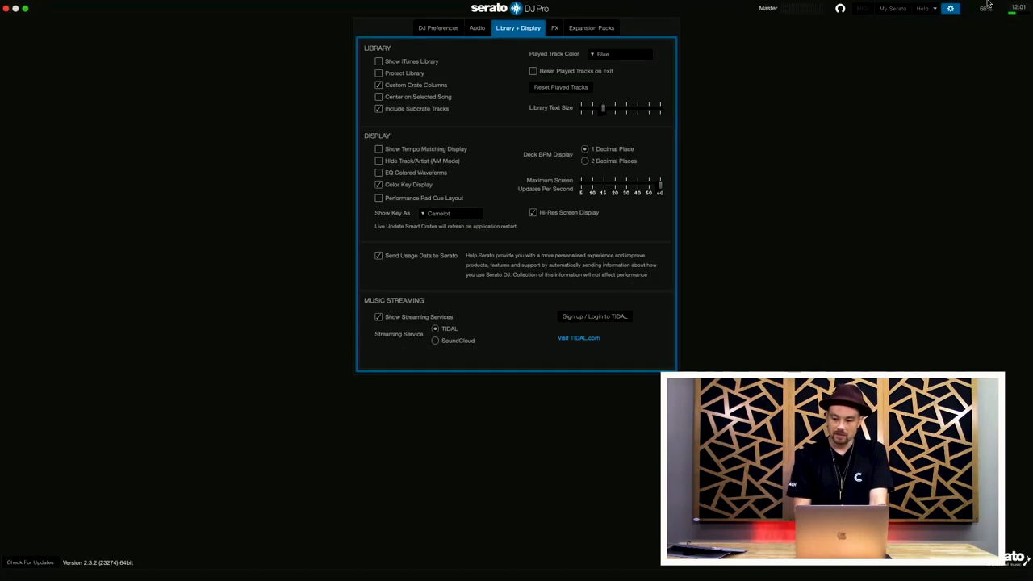
{"action": "left_click", "coordinate": [952, 10]}
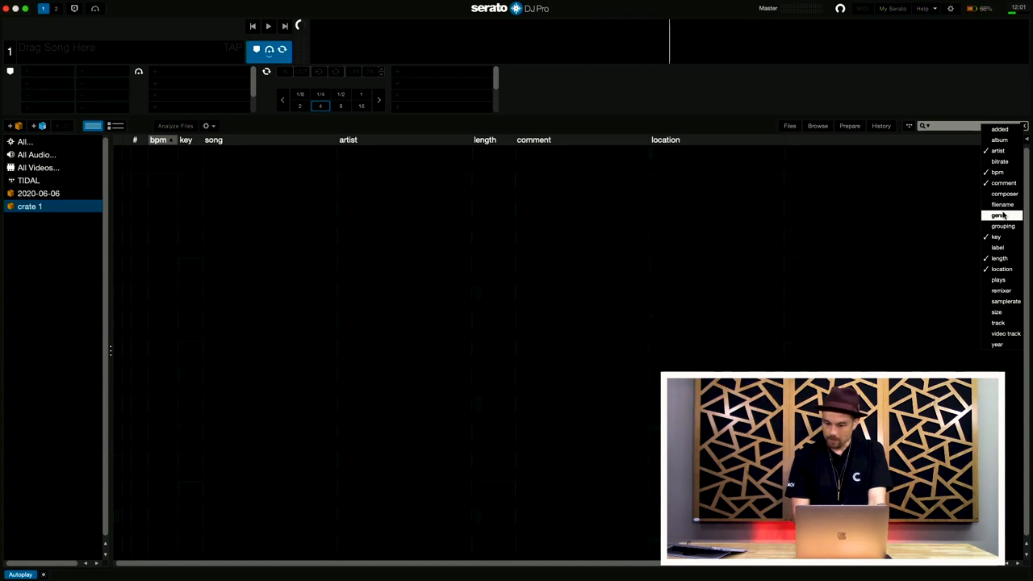
Step: Add genre and album columns to crate 1, then switch to the 2020-06-06 crate
{"action": "left_click", "coordinate": [997, 216]}
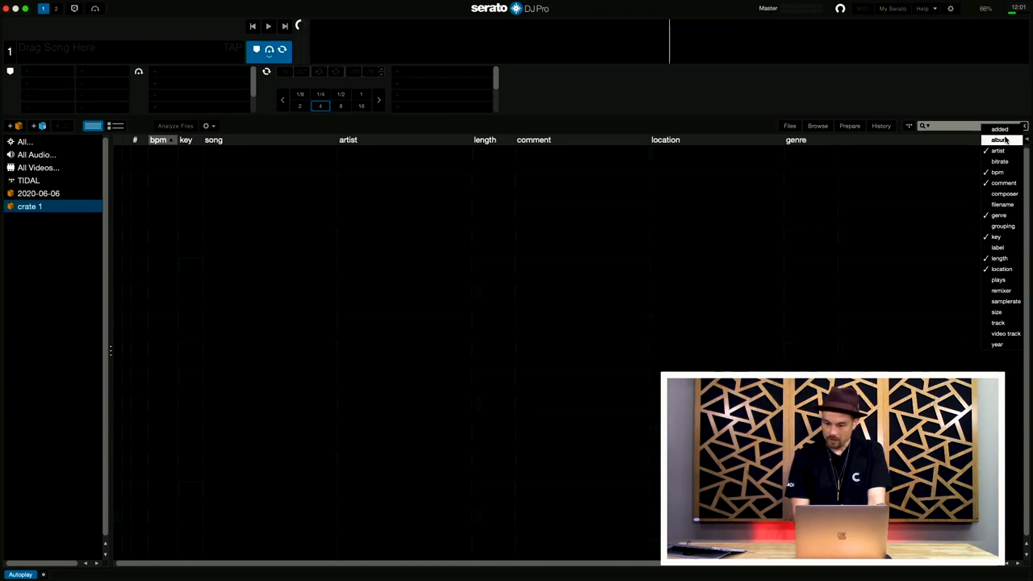
{"action": "left_click", "coordinate": [997, 140]}
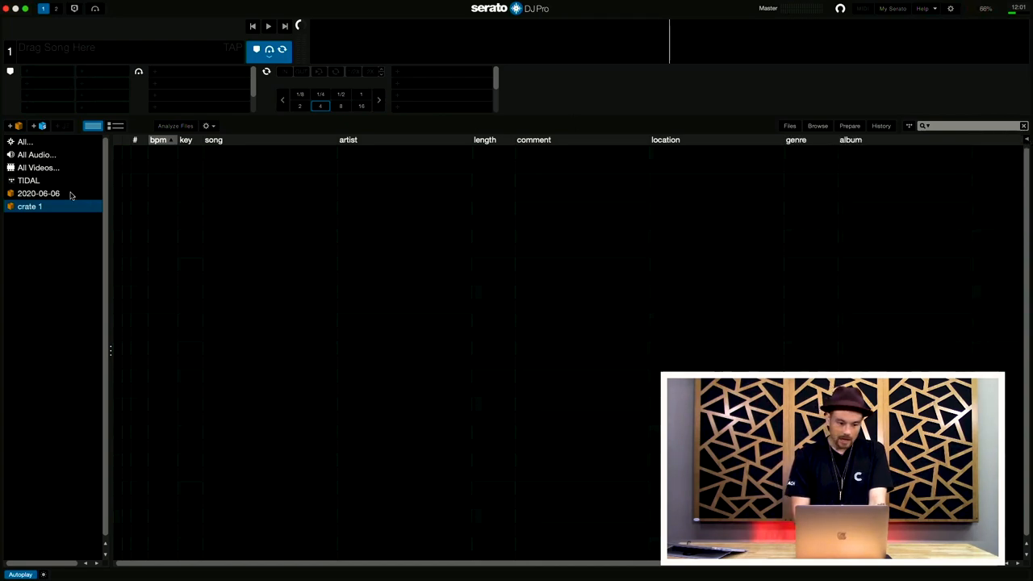
{"action": "left_click", "coordinate": [38, 193]}
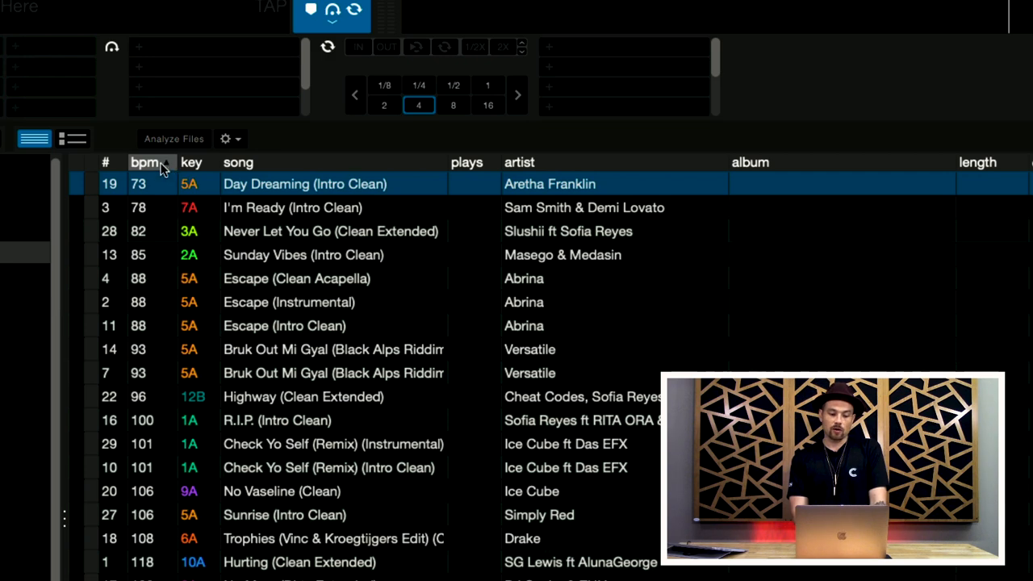
Step: Sort the 2020-06-06 tracks by BPM, trying key order briefly before returning to BPM
{"action": "left_click", "coordinate": [191, 162]}
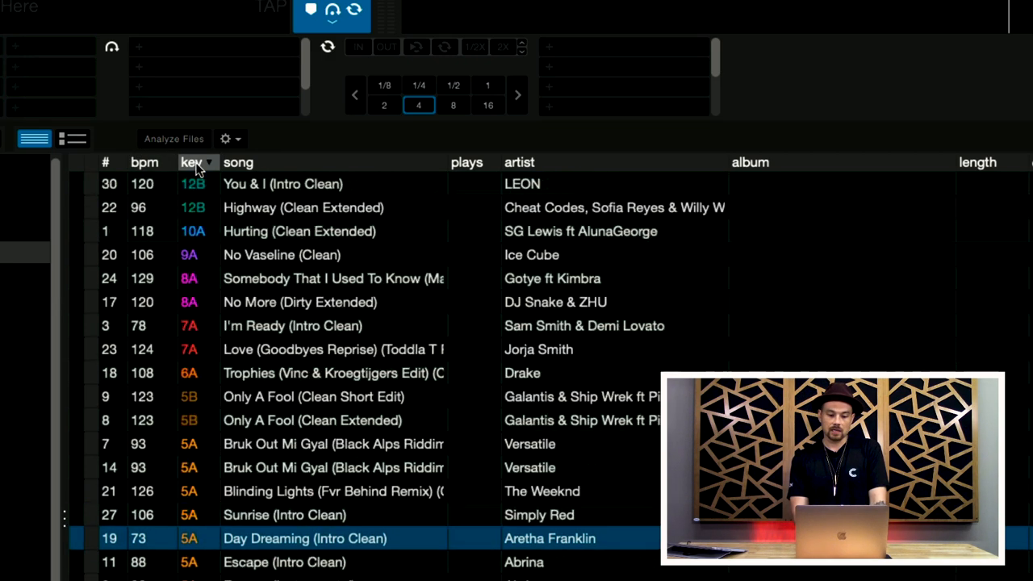
{"action": "left_click", "coordinate": [145, 162]}
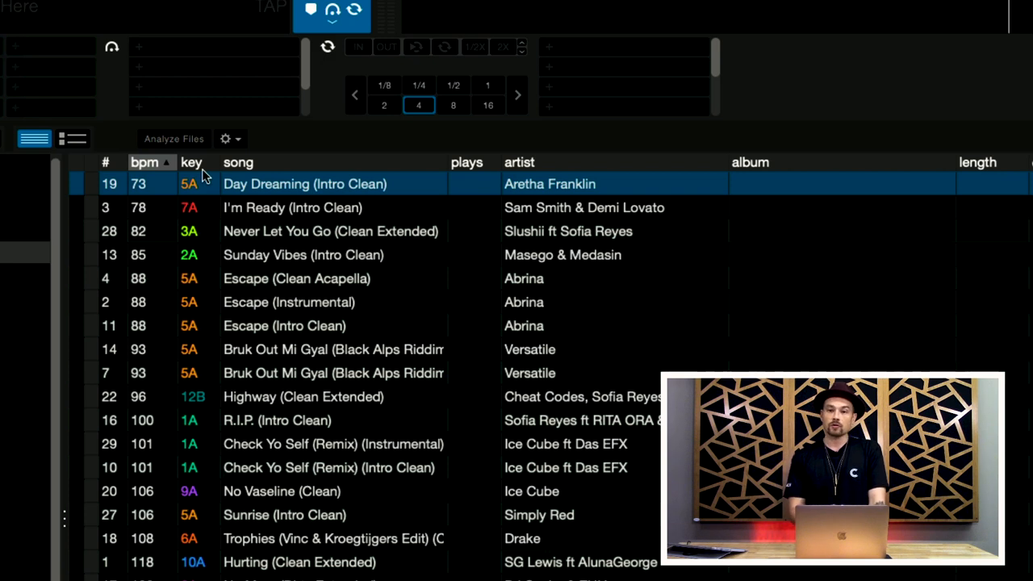
{"action": "mouse_move", "coordinate": [216, 168]}
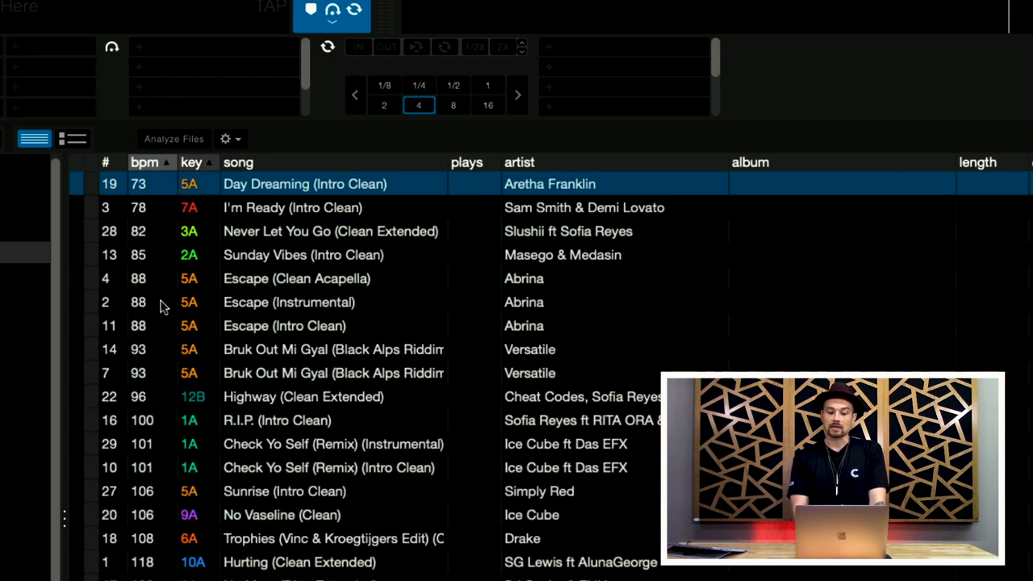
{"action": "mouse_move", "coordinate": [180, 323]}
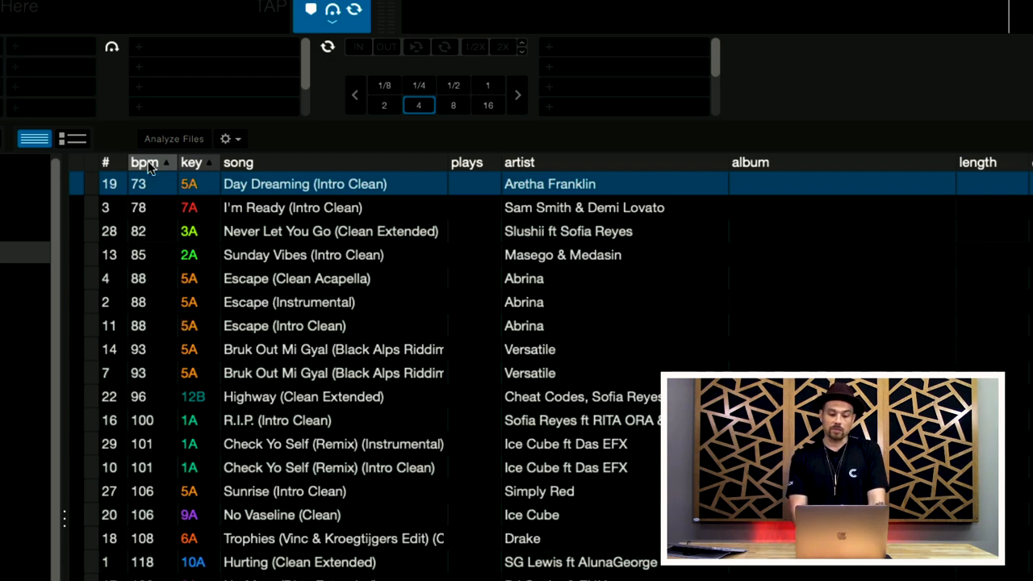
{"action": "mouse_move", "coordinate": [199, 166]}
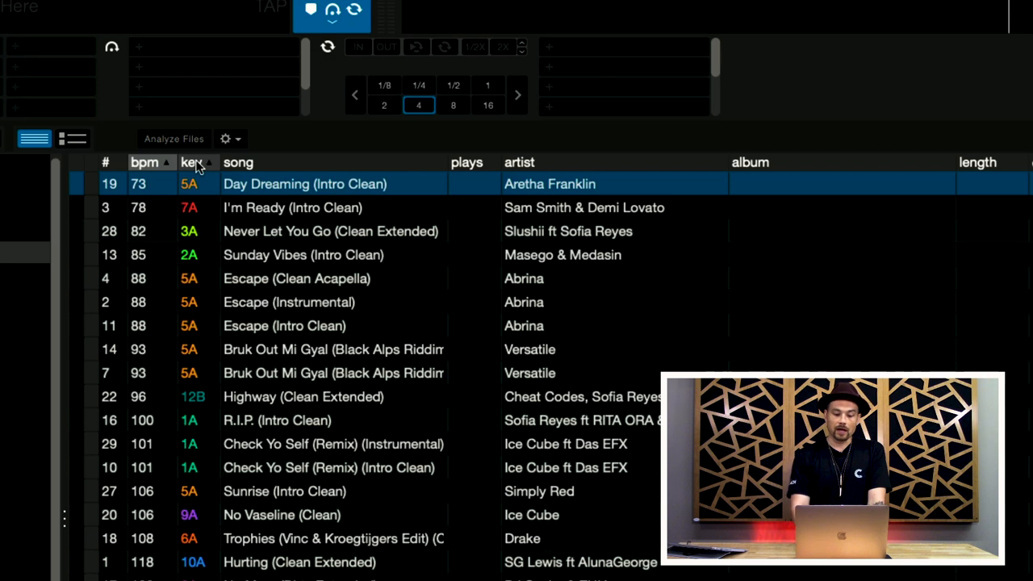
{"action": "mouse_move", "coordinate": [333, 238]}
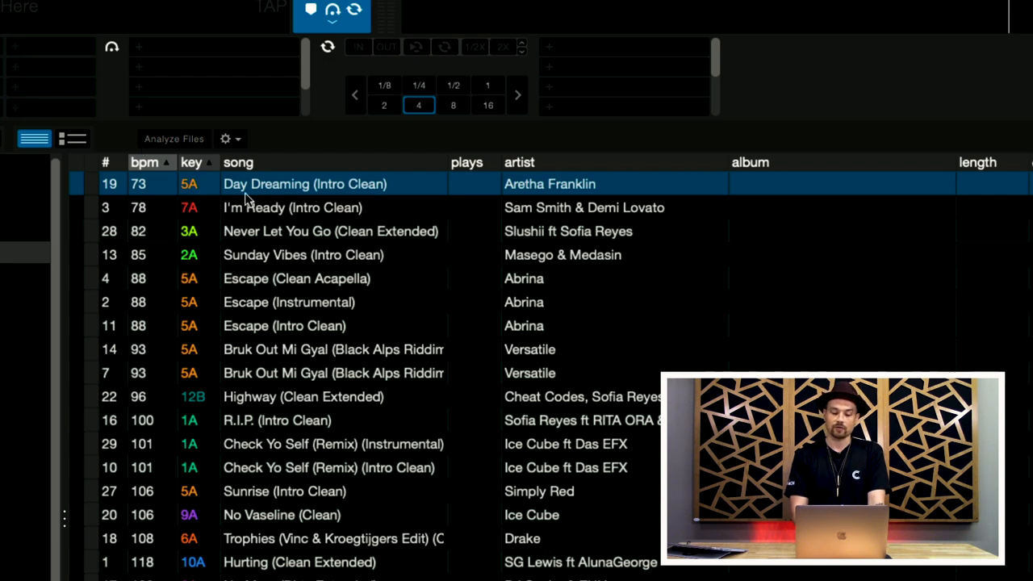
{"action": "left_click", "coordinate": [292, 207]}
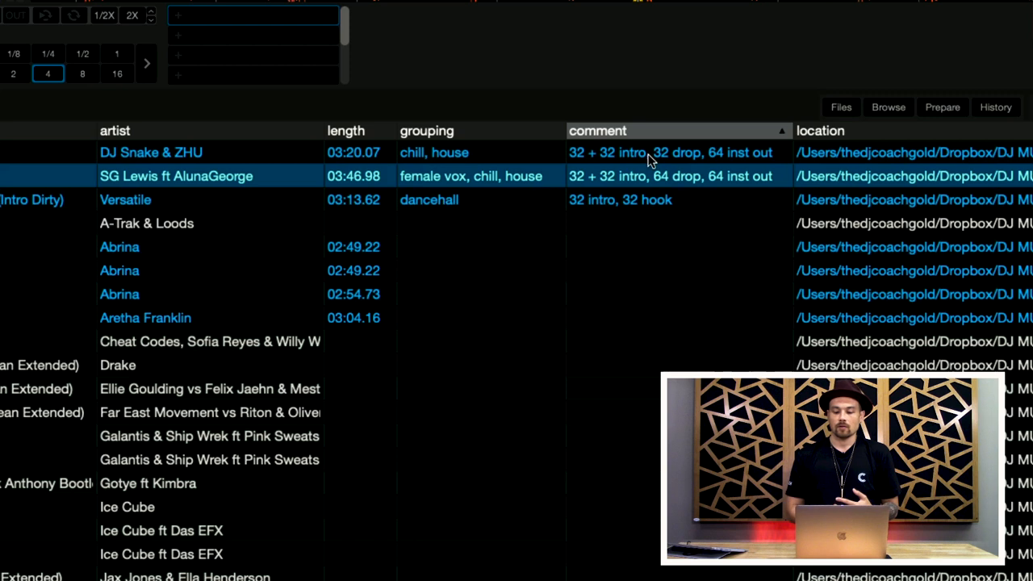
{"action": "mouse_move", "coordinate": [667, 171]}
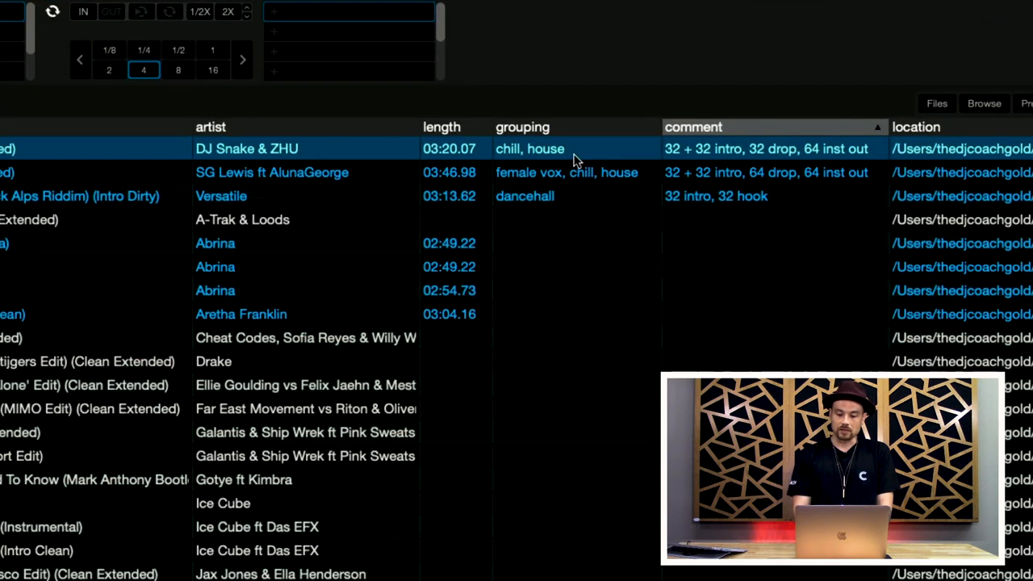
{"action": "mouse_move", "coordinate": [563, 172]}
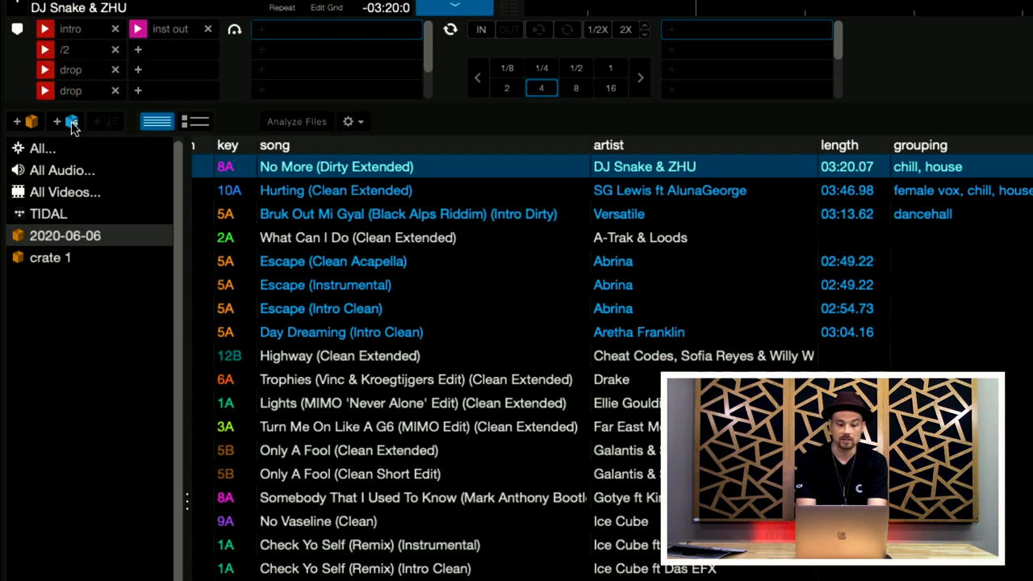
Step: Create a smart crate whose rule matches grouping 'chill' and view its two tracks
{"action": "left_click", "coordinate": [69, 121]}
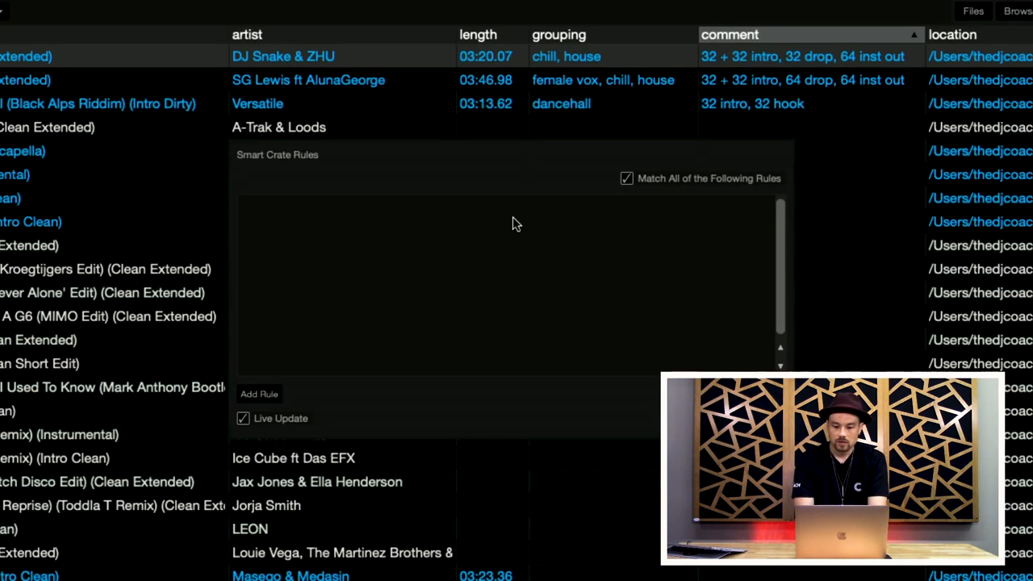
{"action": "left_click", "coordinate": [259, 394]}
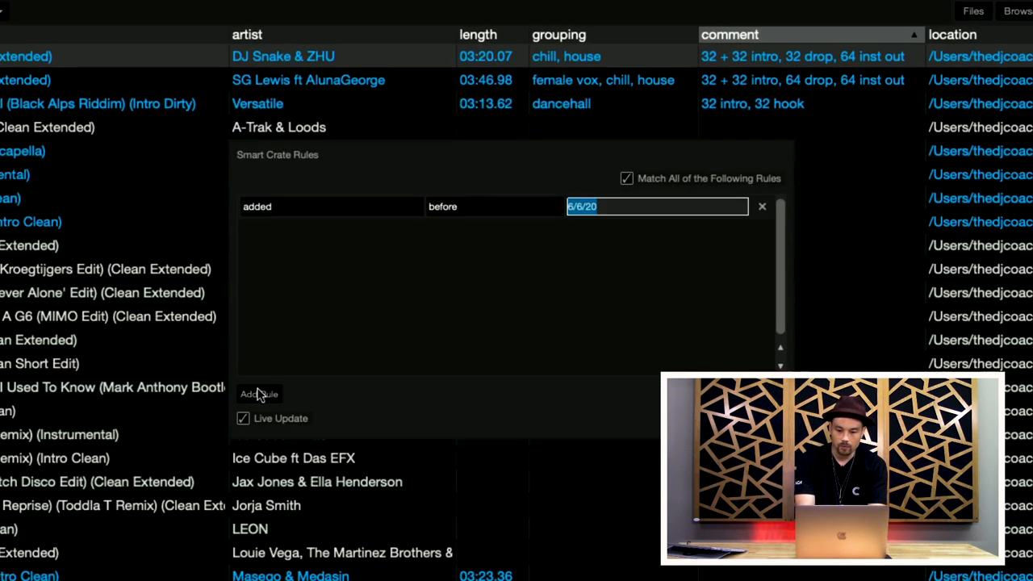
{"action": "left_click", "coordinate": [275, 206]}
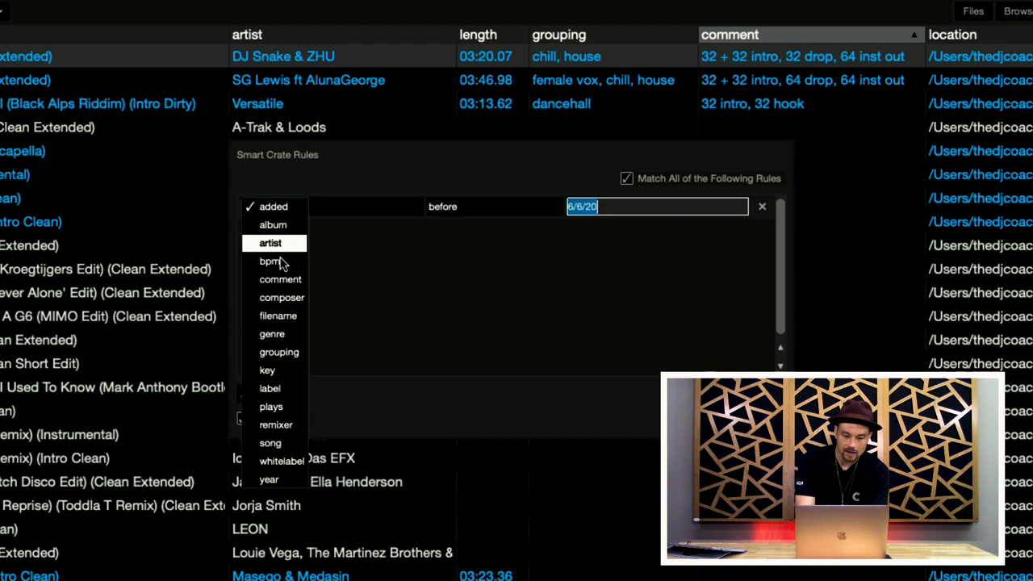
{"action": "left_click", "coordinate": [279, 352]}
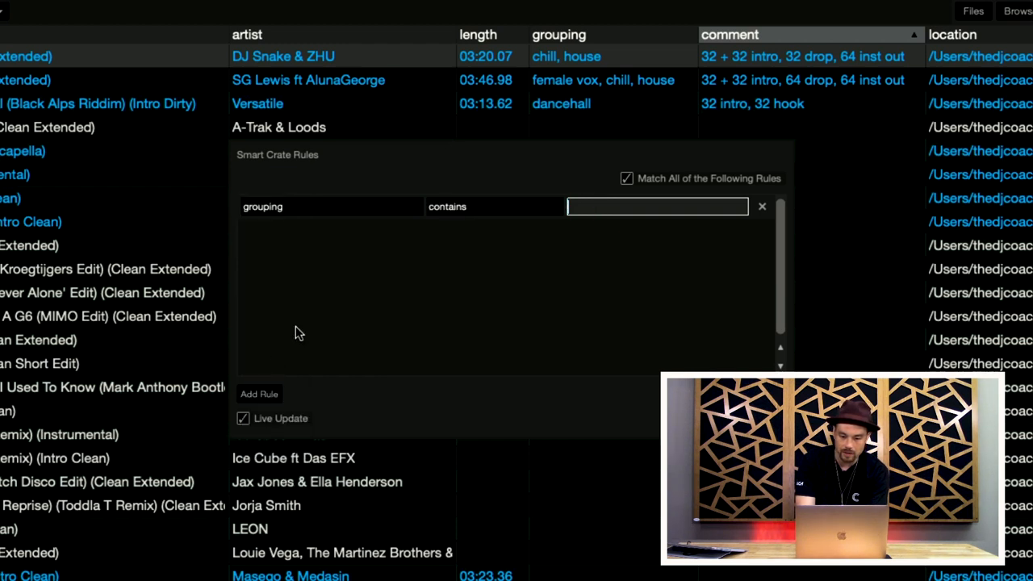
{"action": "type", "text": "chill"}
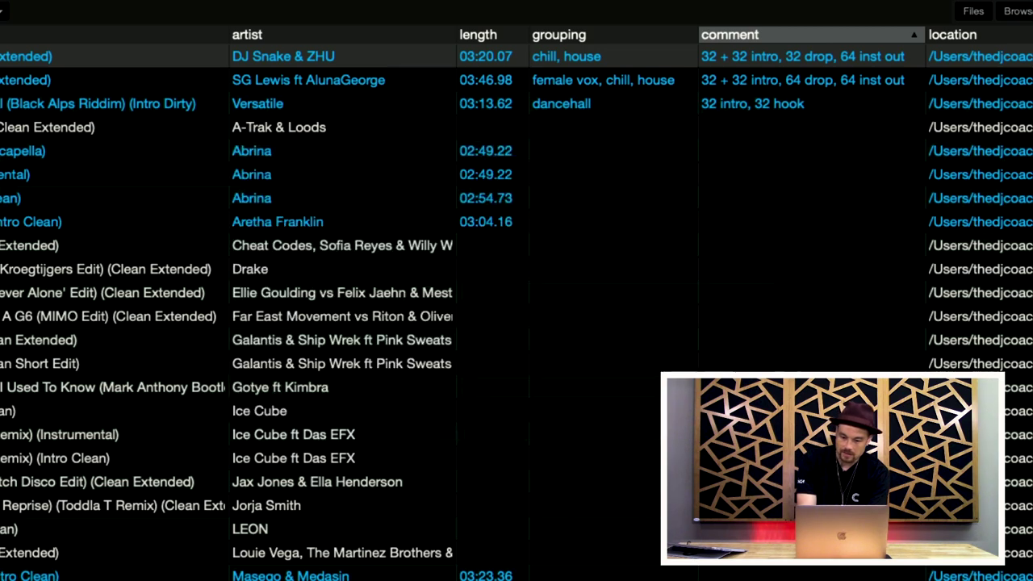
{"action": "scroll", "scroll_direction": "right", "scroll_amount": 3}
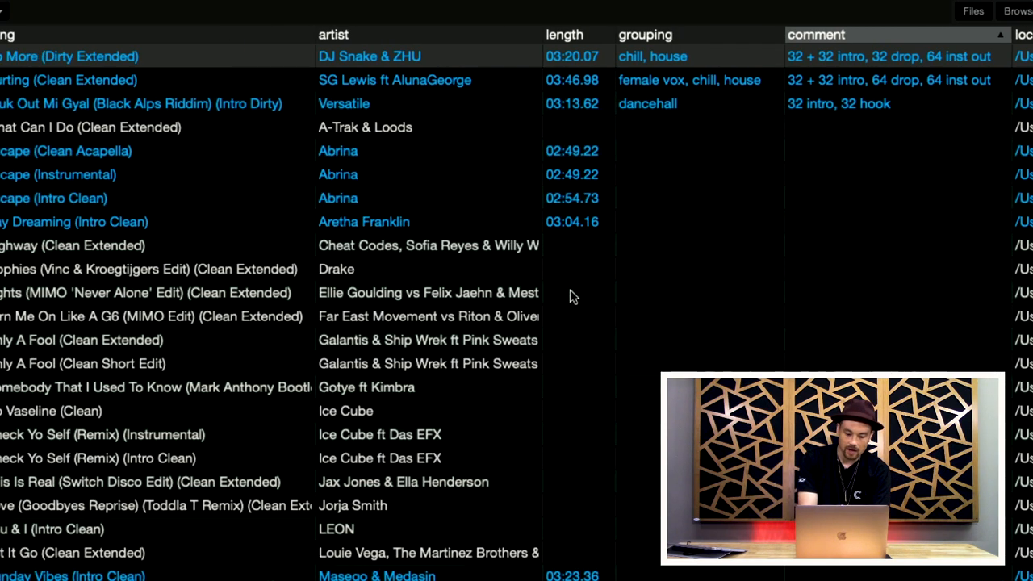
{"action": "left_click", "coordinate": [30, 219]}
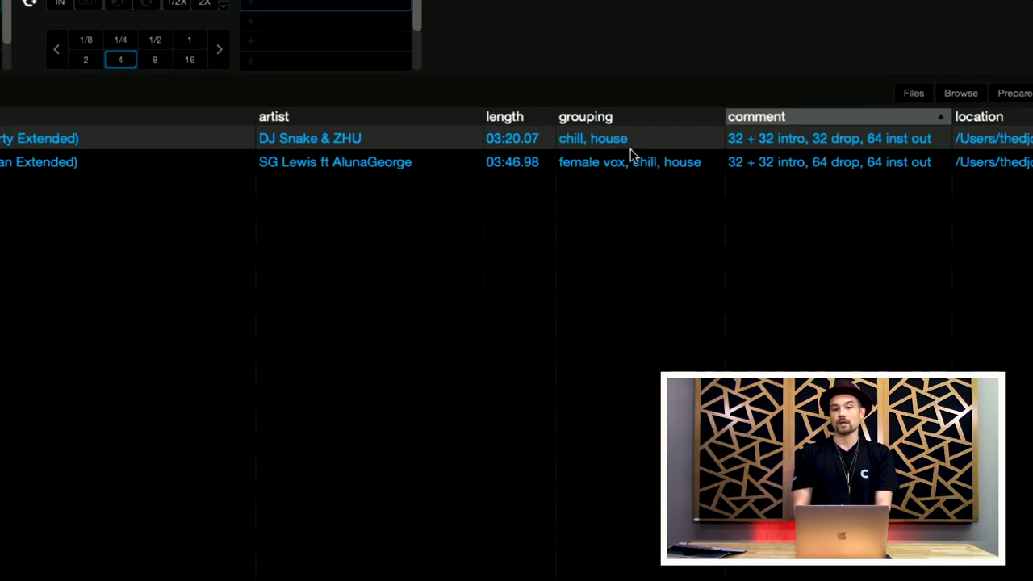
{"action": "mouse_move", "coordinate": [629, 166]}
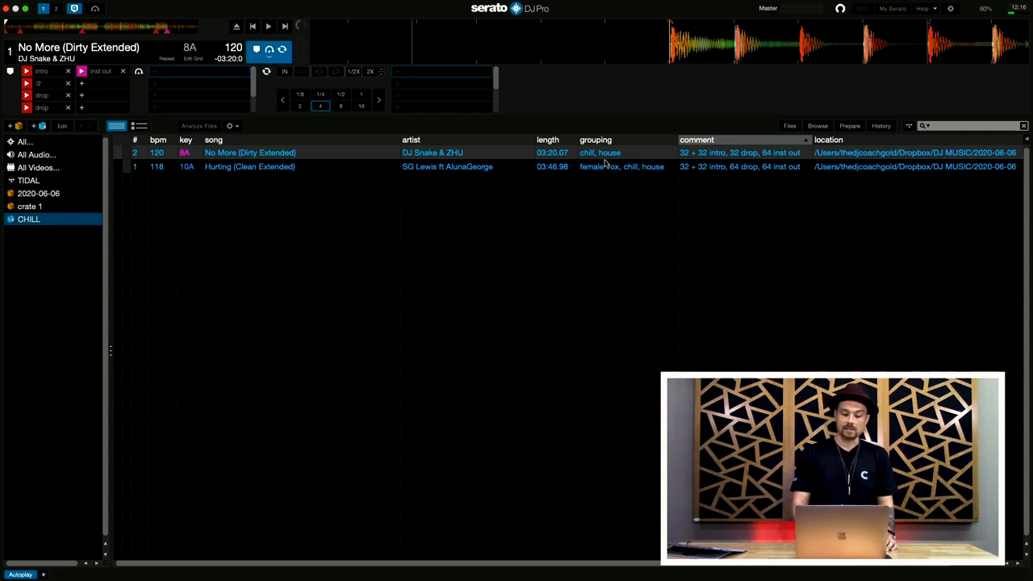
Step: Create a second smart crate with a song-contains-'clean' rule and view crate 2's tracks
{"action": "left_click", "coordinate": [42, 126]}
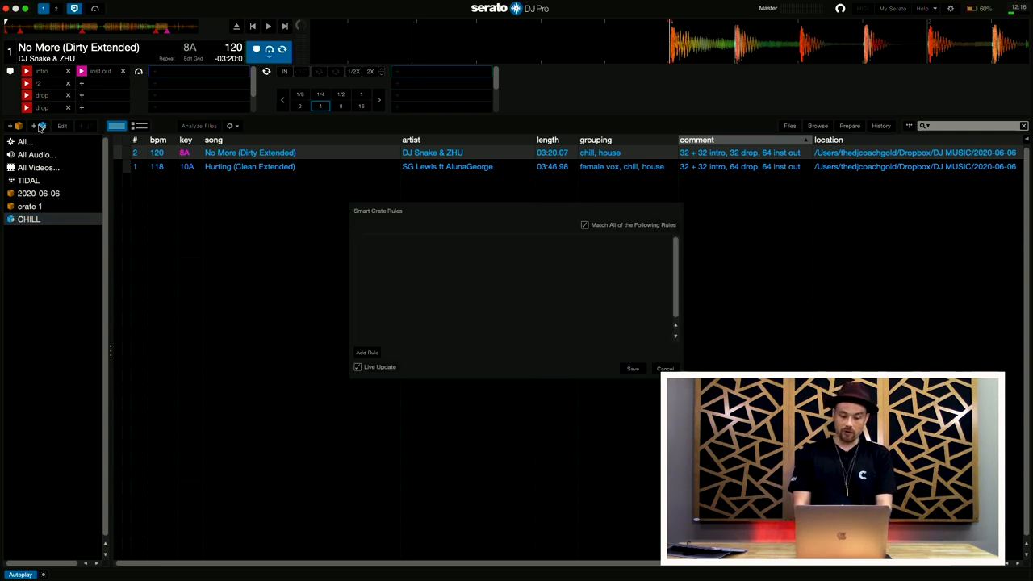
{"action": "left_click", "coordinate": [367, 352]}
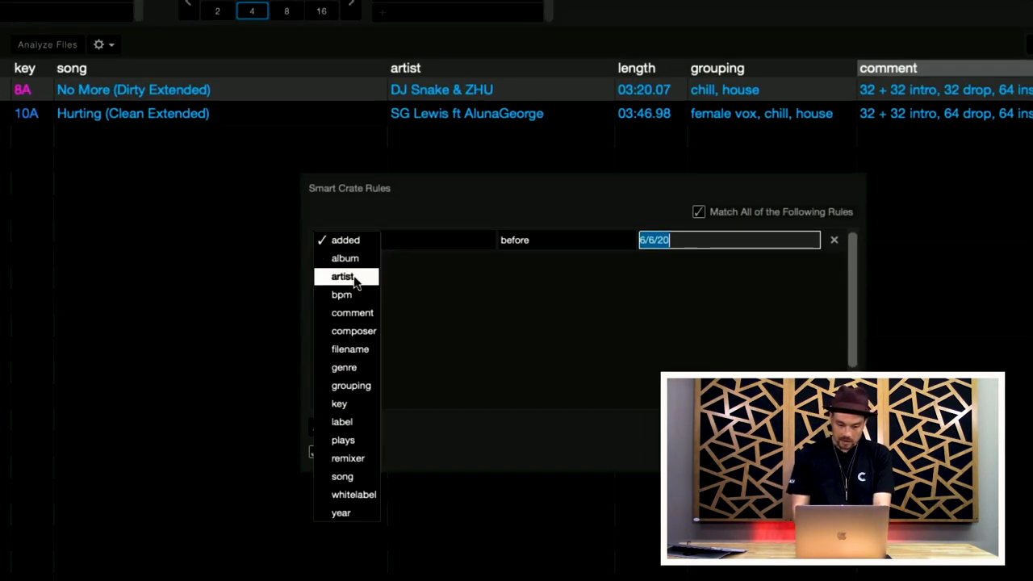
{"action": "mouse_move", "coordinate": [359, 348]}
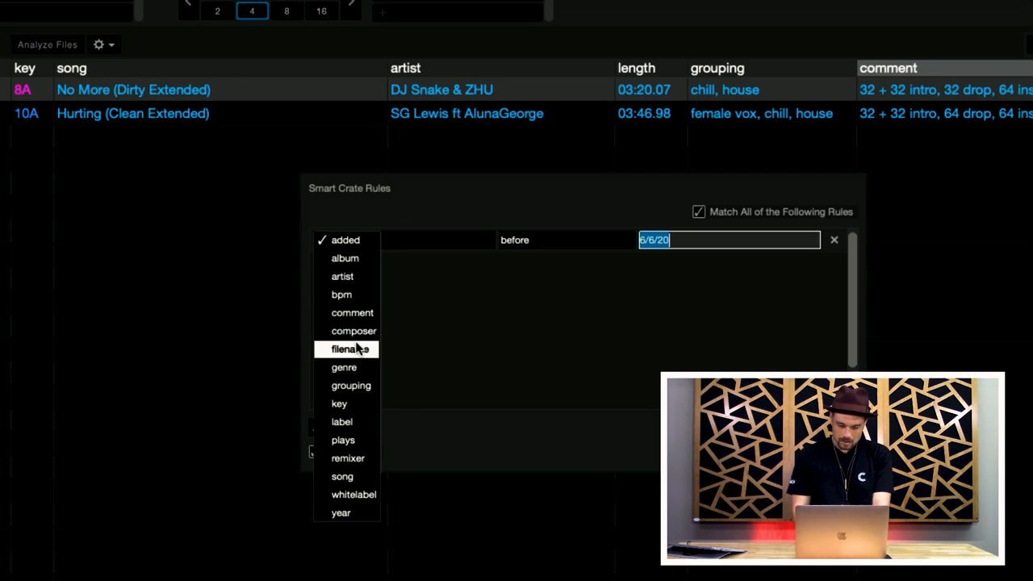
{"action": "mouse_move", "coordinate": [347, 458]}
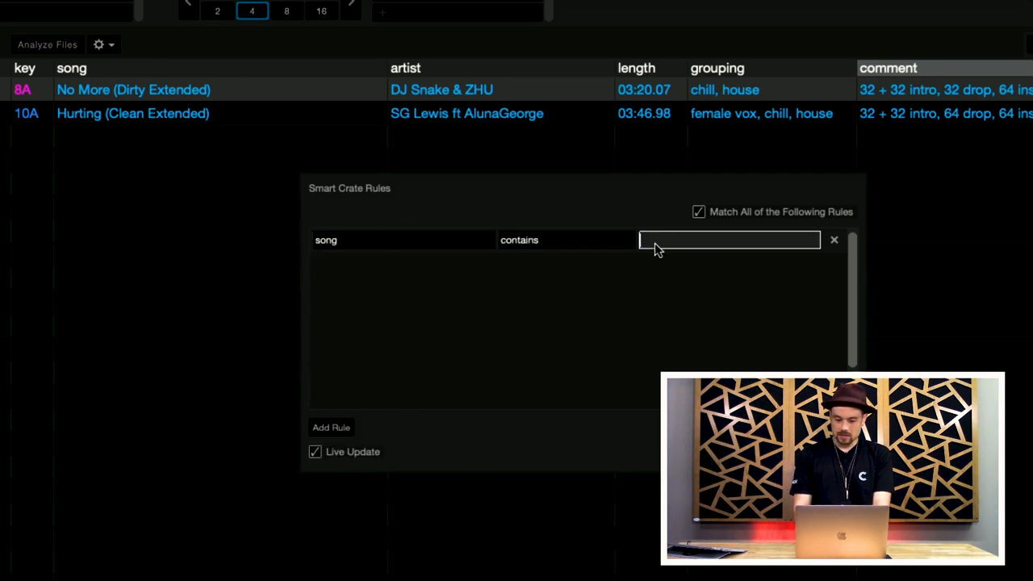
{"action": "type", "text": "clean"}
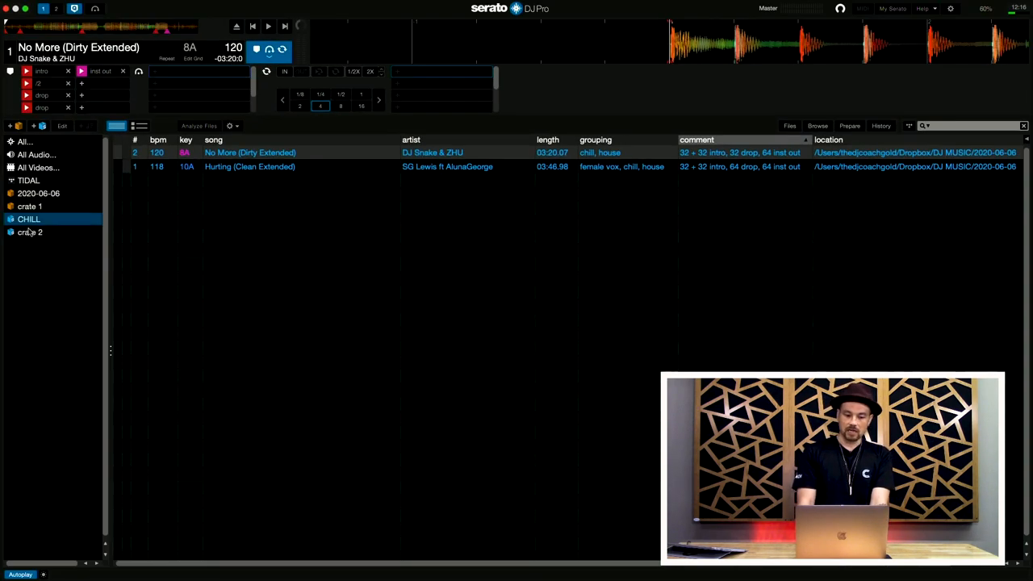
{"action": "left_click", "coordinate": [30, 232]}
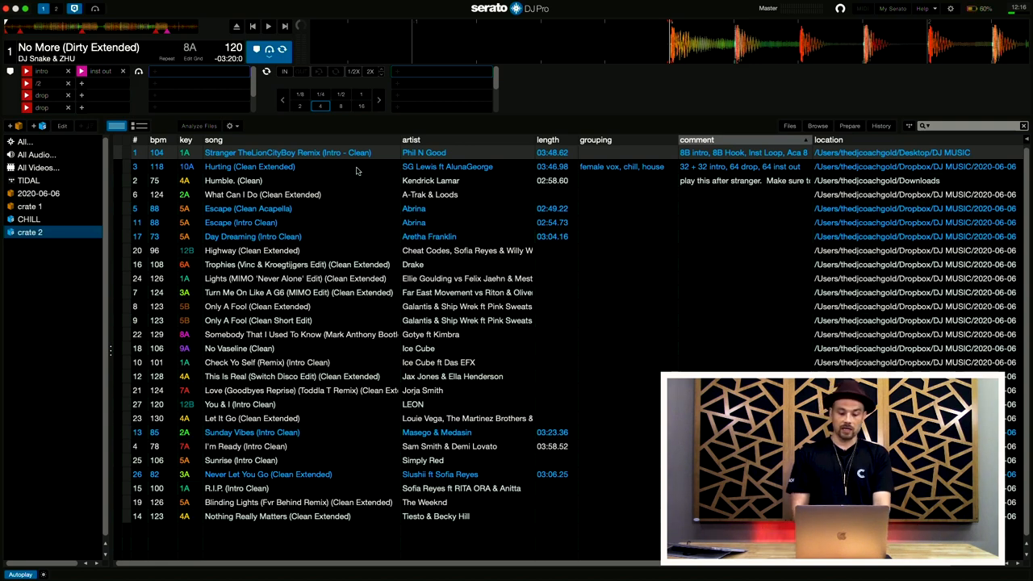
{"action": "mouse_move", "coordinate": [53, 244]}
{"action": "type", "text": "CLEAN"}
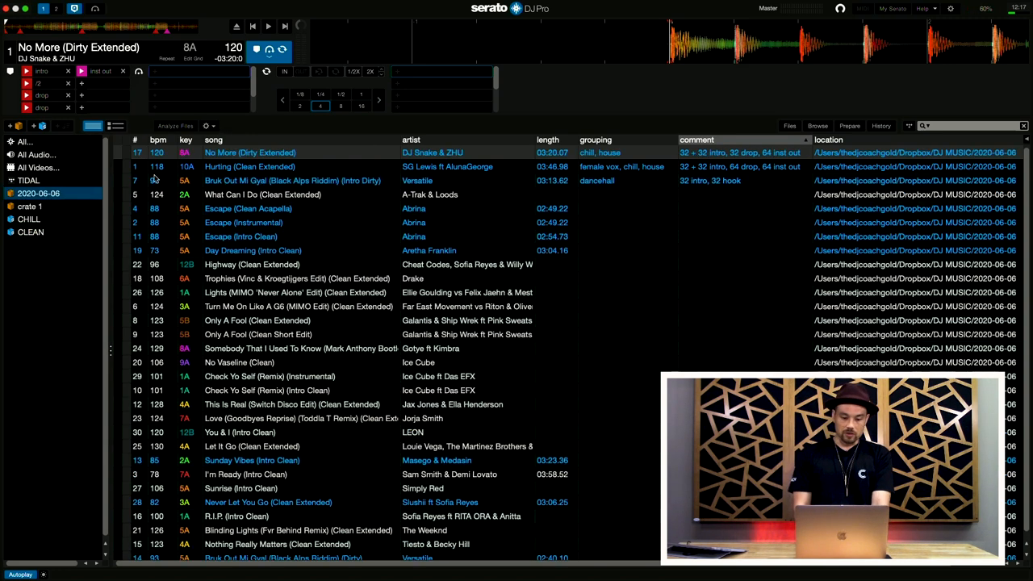
Step: Sort by BPM, rename the new 2020-06-06 subcrate to 120+ and add the 120-BPM-and-up tracks
{"action": "left_click", "coordinate": [213, 140]}
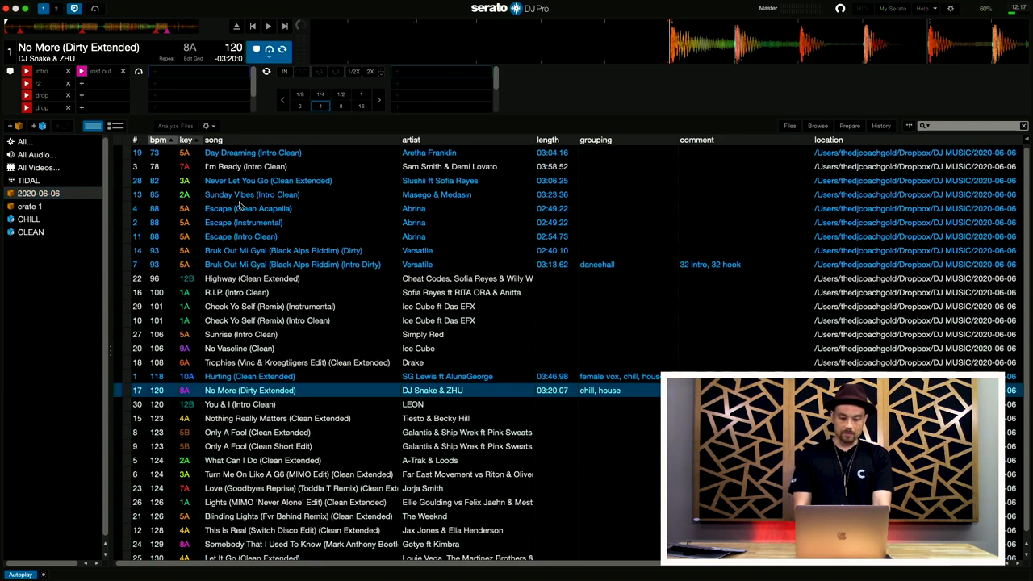
{"action": "mouse_move", "coordinate": [80, 213]}
{"action": "type", "text": "crate 2"}
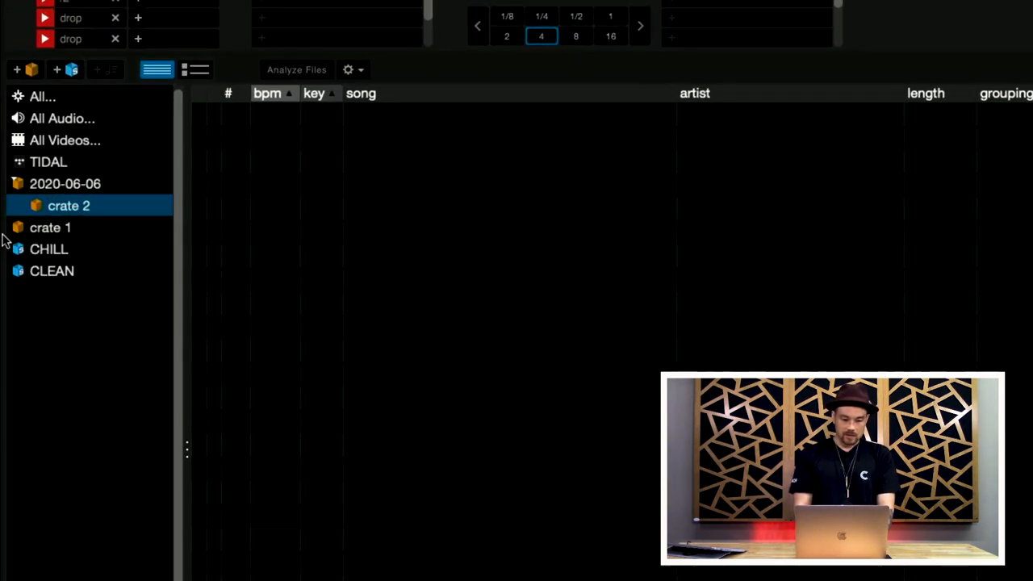
{"action": "double_click", "coordinate": [69, 205]}
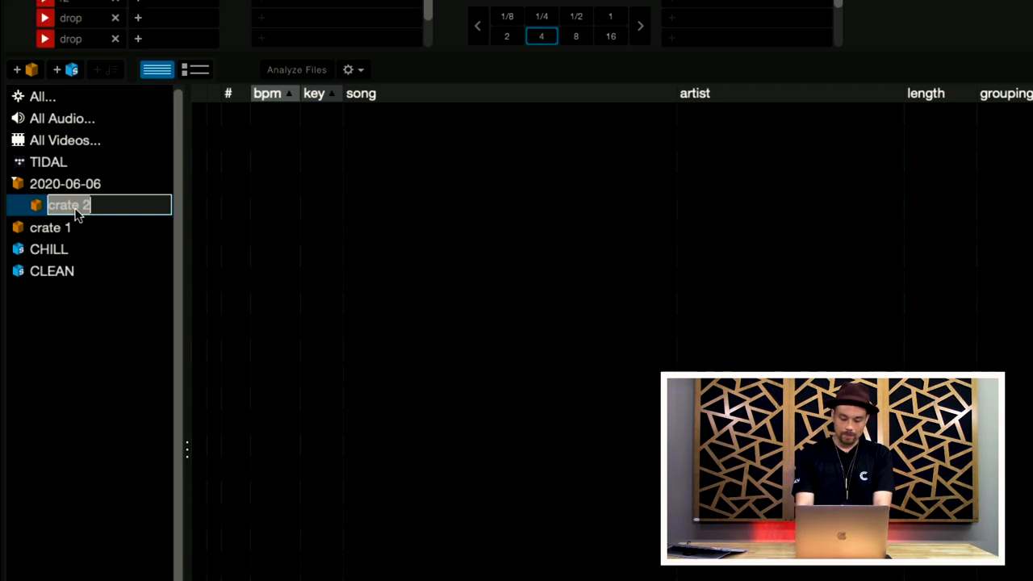
{"action": "type", "text": "120+"}
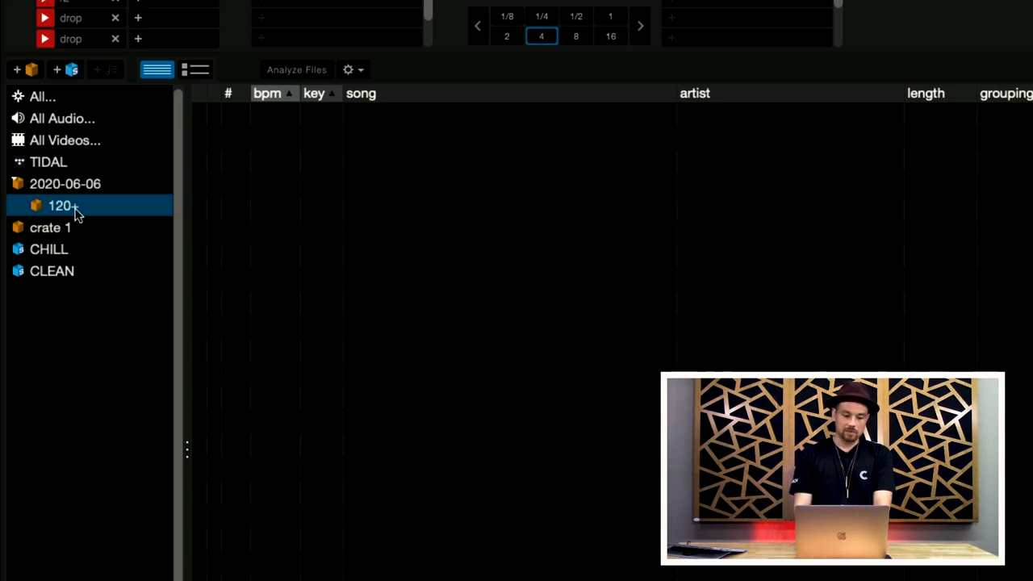
{"action": "left_click", "coordinate": [59, 205]}
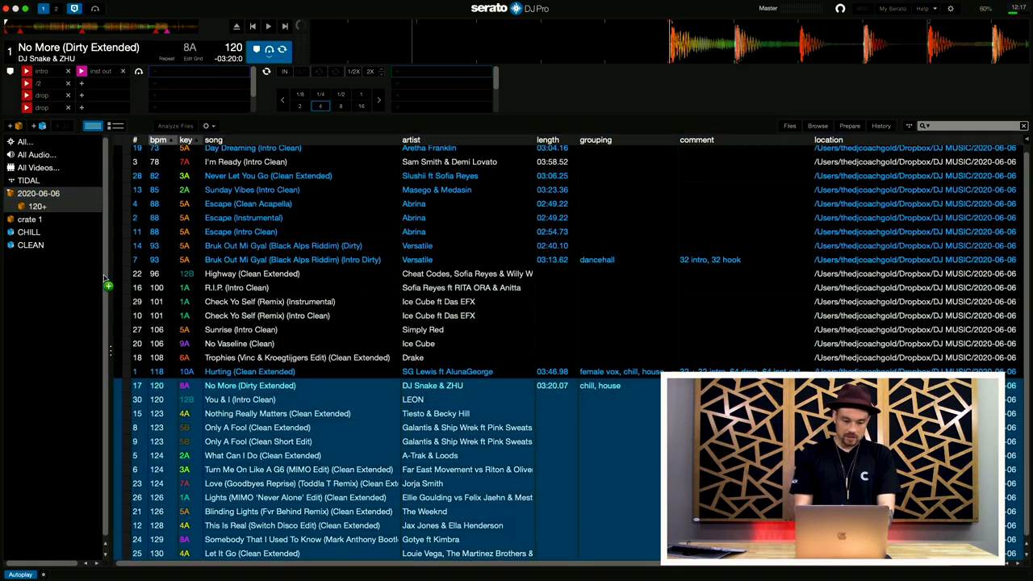
{"action": "left_click", "coordinate": [38, 206]}
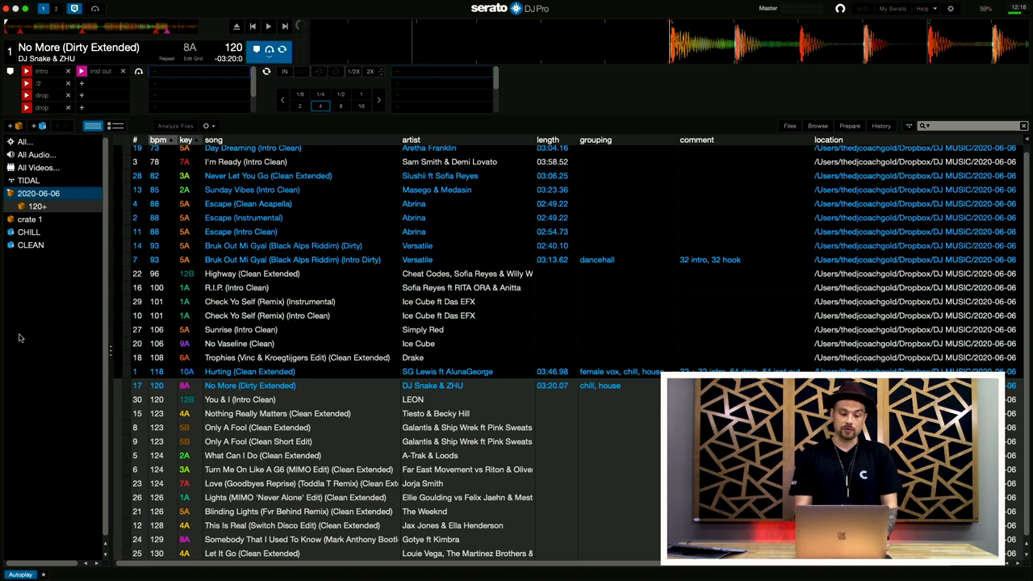
Step: Review the CHILL and CLEAN crates' tracks, then begin another empty smart crate
{"action": "left_click", "coordinate": [28, 233]}
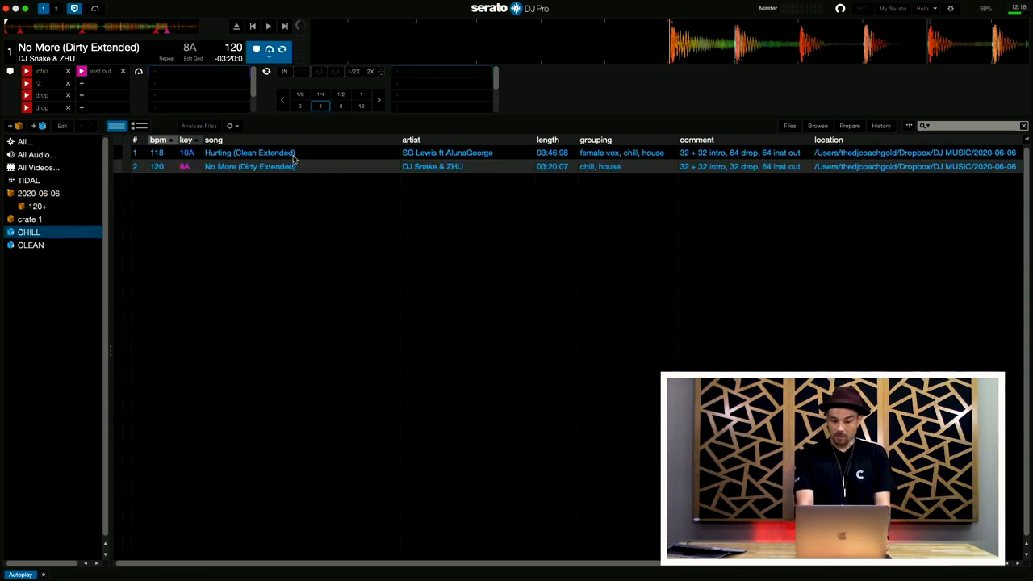
{"action": "left_click", "coordinate": [250, 152]}
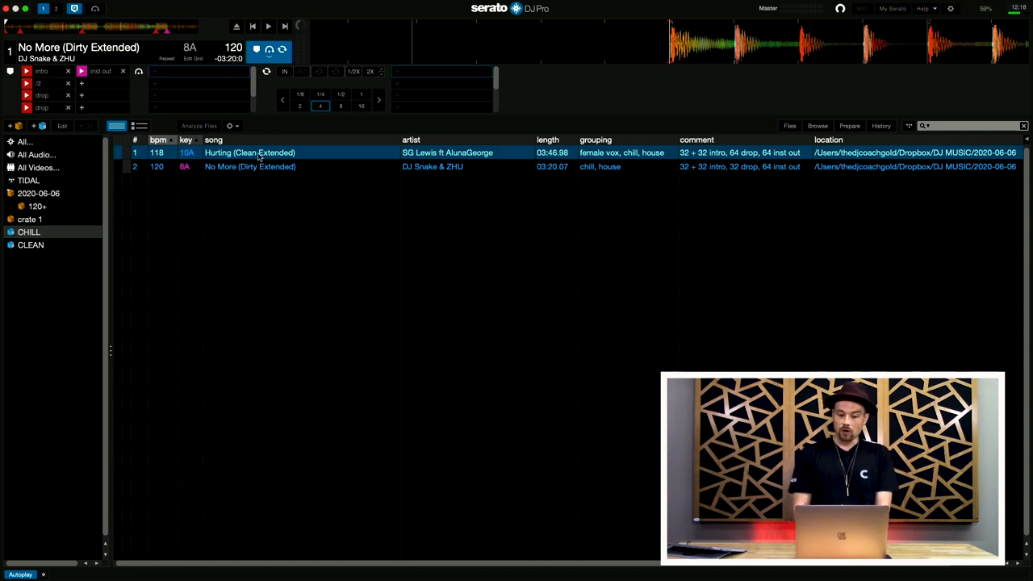
{"action": "left_click", "coordinate": [30, 245]}
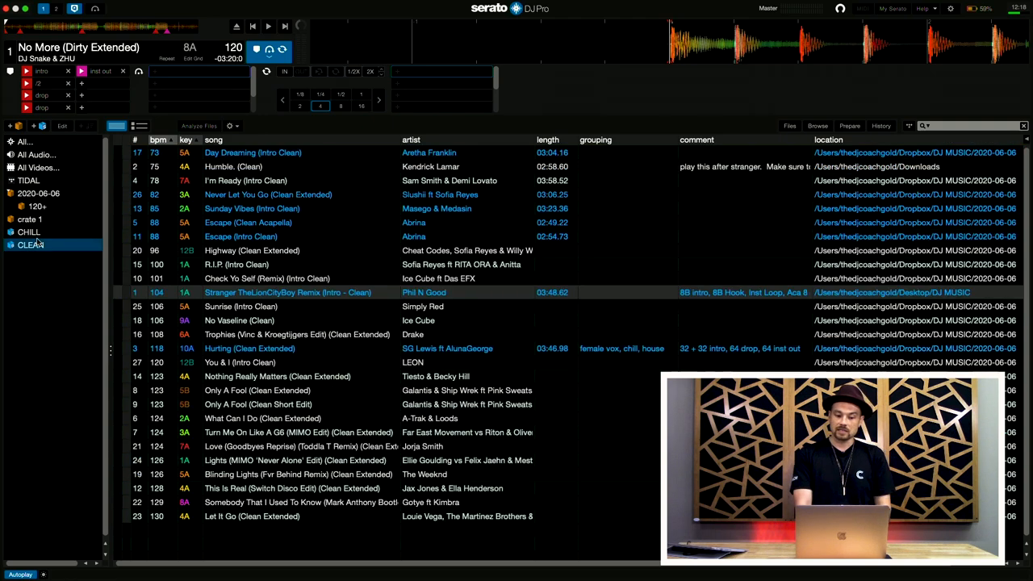
{"action": "left_click", "coordinate": [267, 349]}
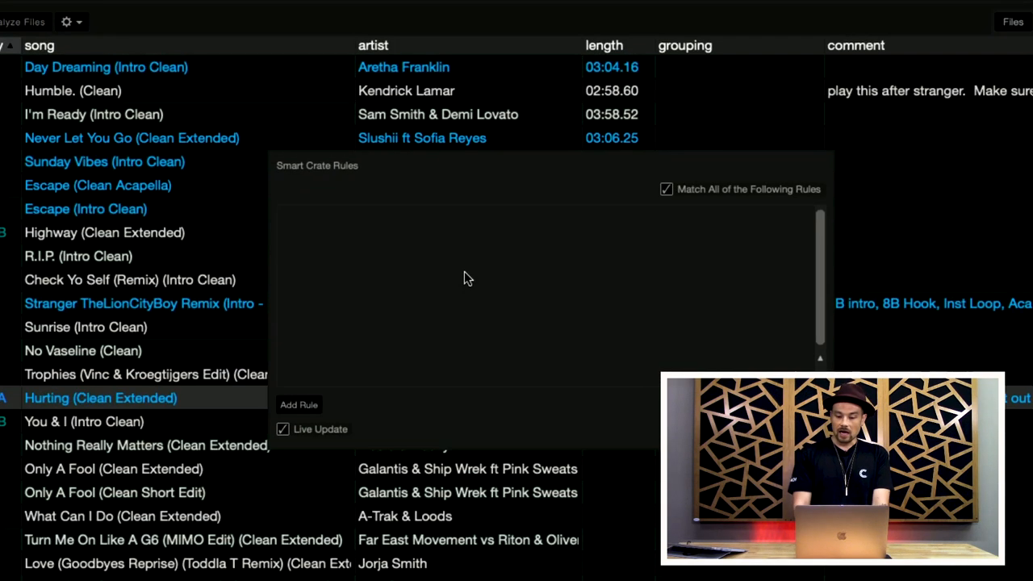
Step: Add rules for BPM from 100 up to 120 and song title containing 'clean'
{"action": "left_click", "coordinate": [298, 404]}
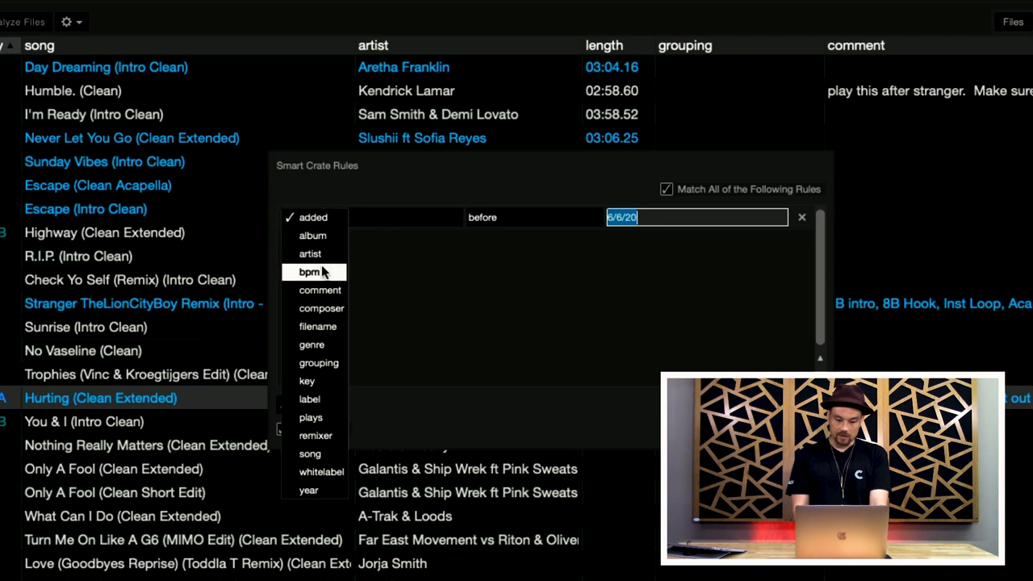
{"action": "left_click", "coordinate": [309, 271]}
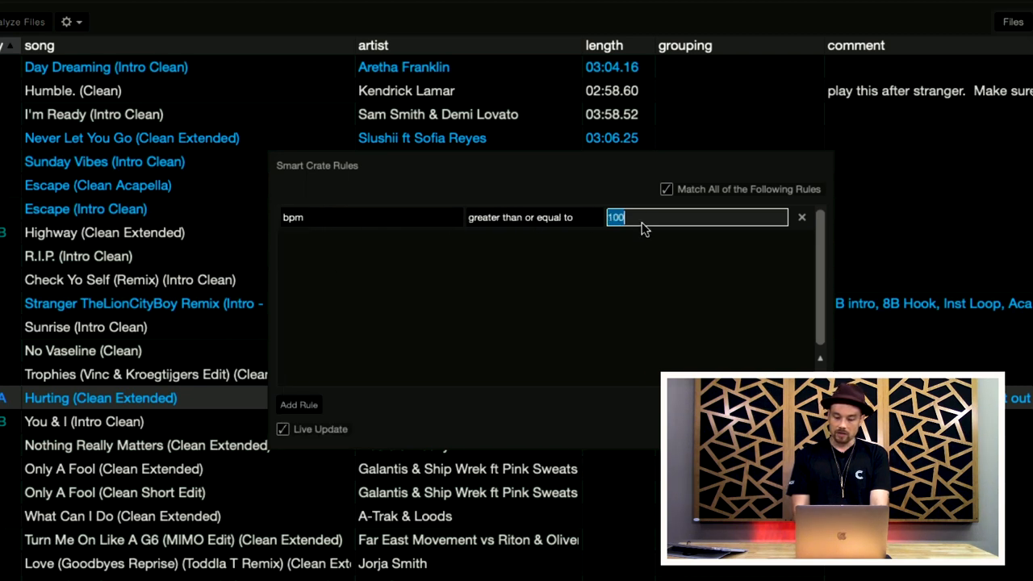
{"action": "left_click", "coordinate": [299, 404]}
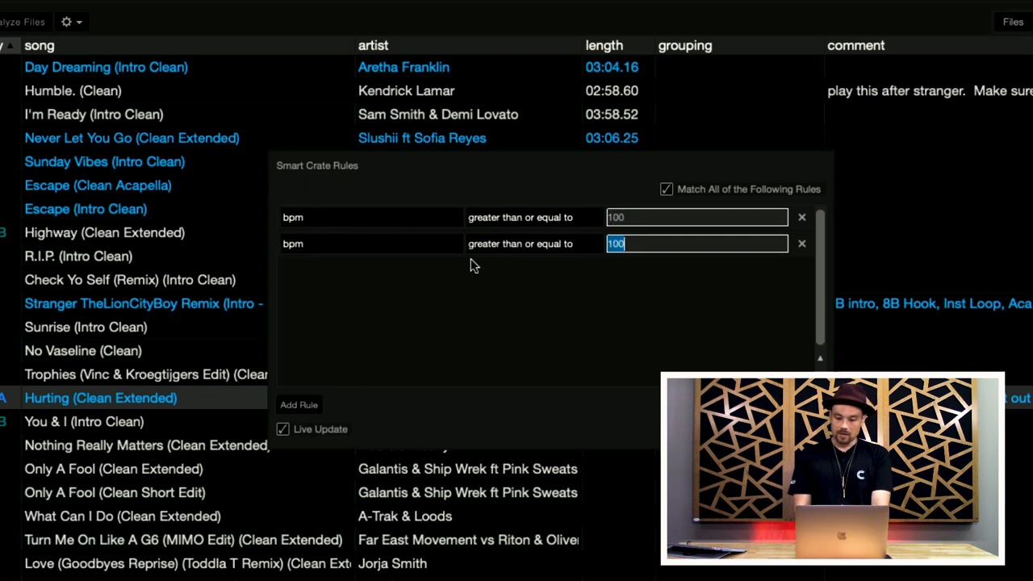
{"action": "left_click", "coordinate": [533, 243]}
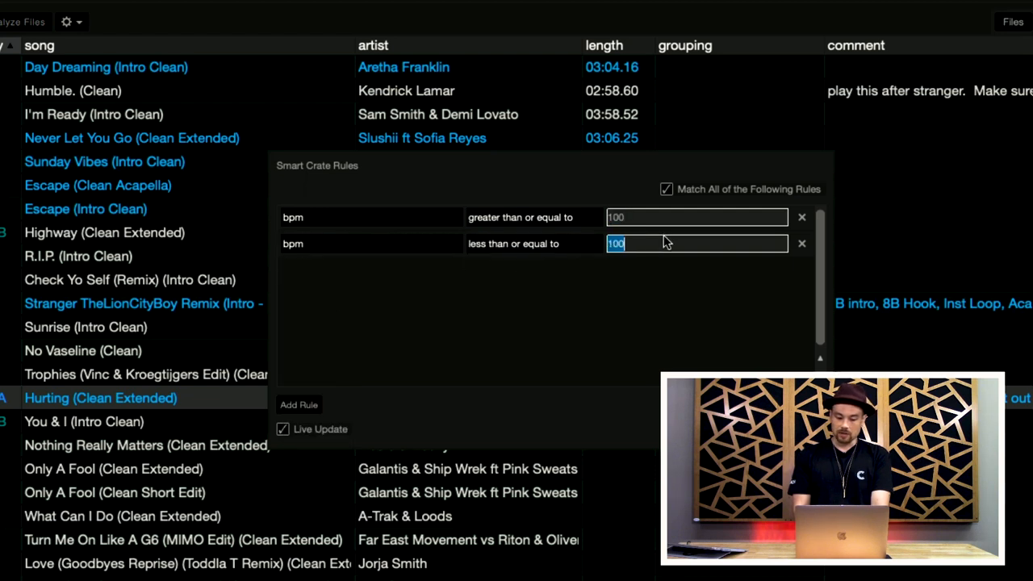
{"action": "type", "text": "120"}
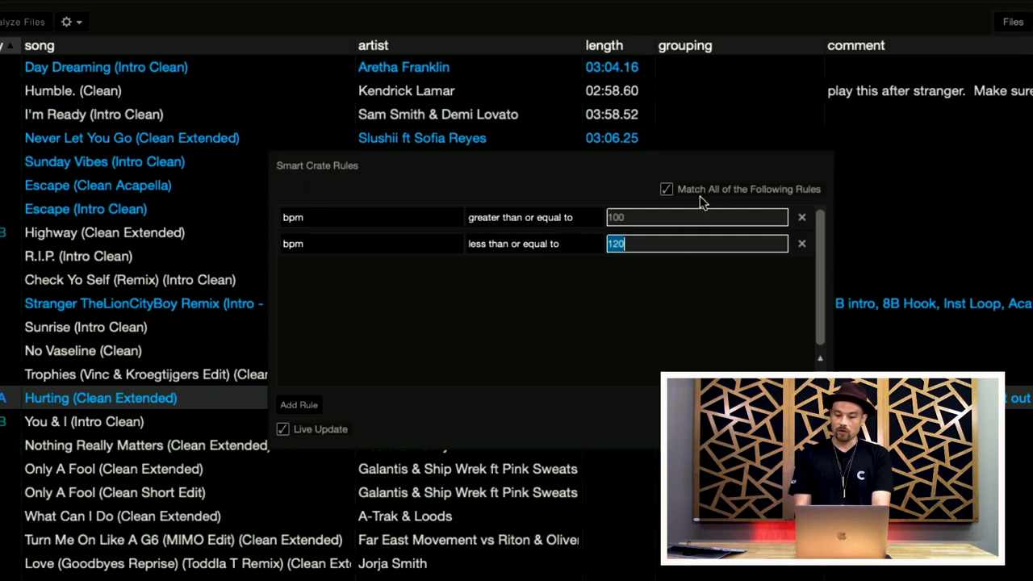
{"action": "mouse_move", "coordinate": [335, 390]}
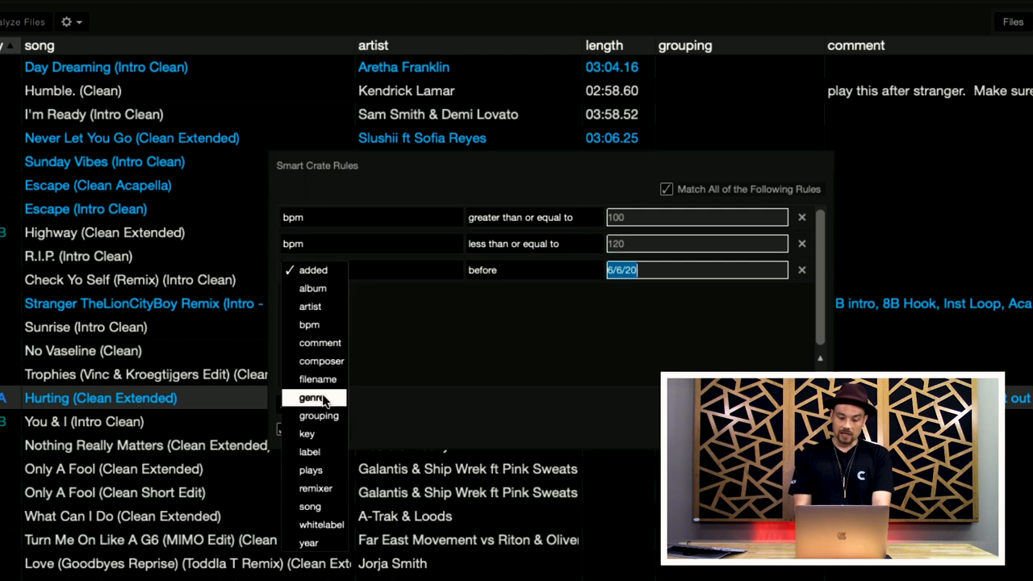
{"action": "left_click", "coordinate": [310, 506]}
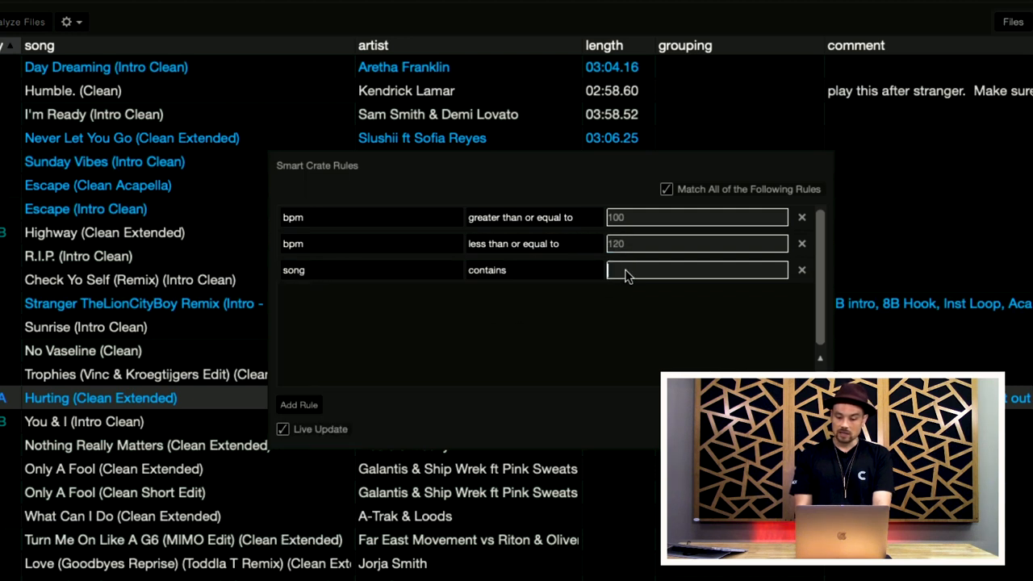
{"action": "type", "text": "clean"}
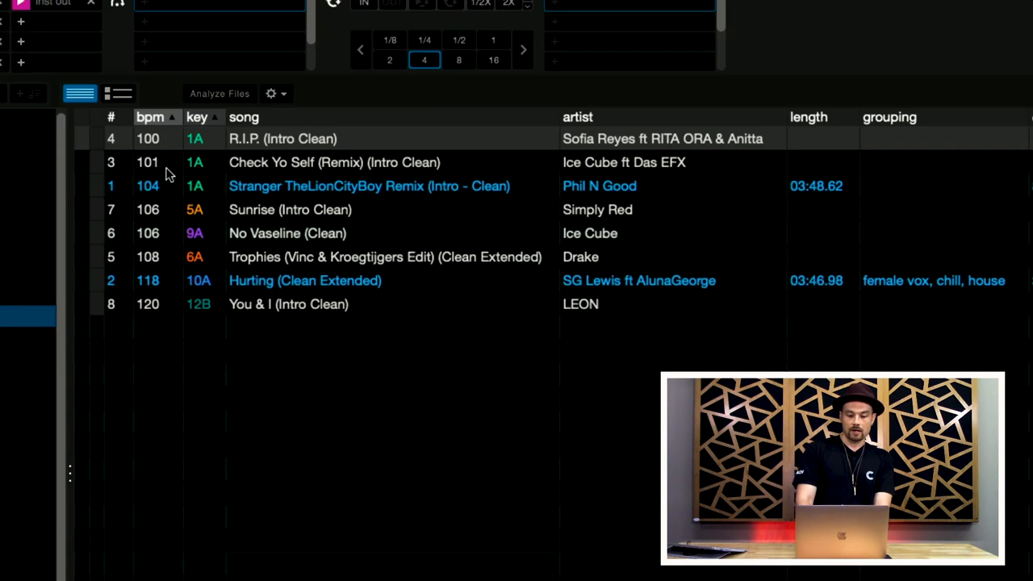
{"action": "mouse_move", "coordinate": [168, 315]}
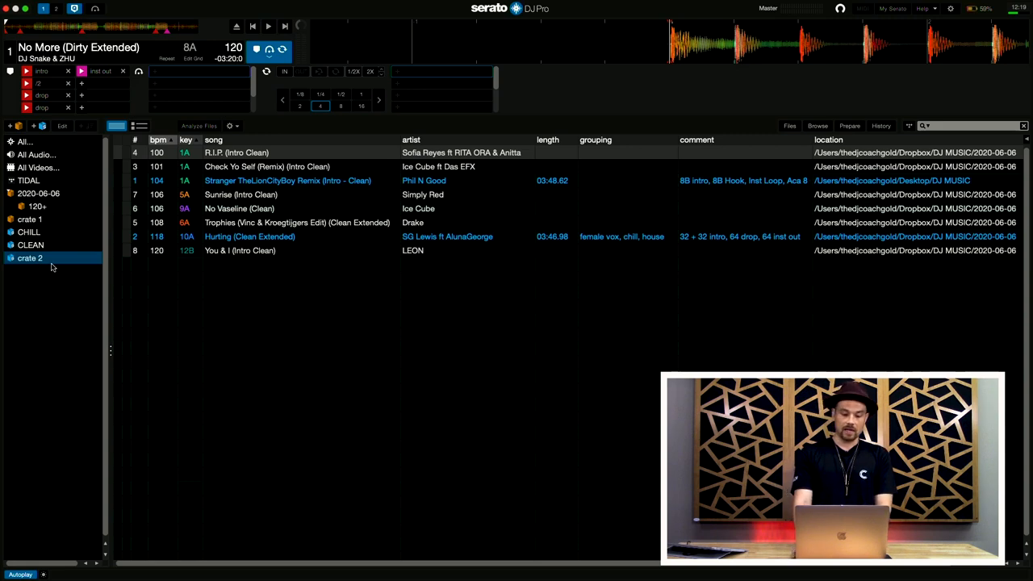
Step: Select crate 2 to review its eight clean 100–120 BPM tracks
{"action": "left_click", "coordinate": [32, 245]}
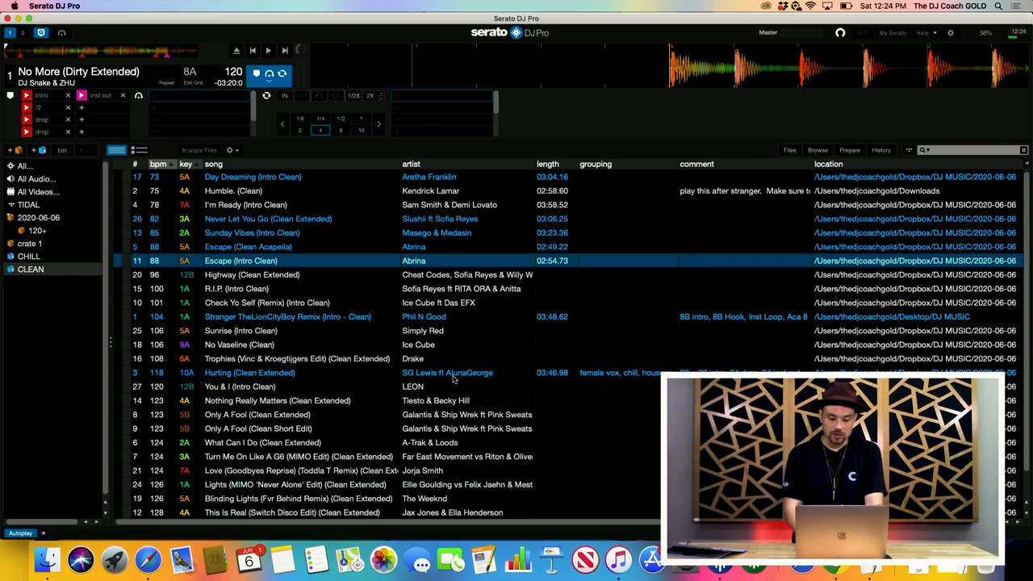
Step: Select the Hurting (Clean Extended) track in the CLEAN crate list
{"action": "double_click", "coordinate": [249, 372]}
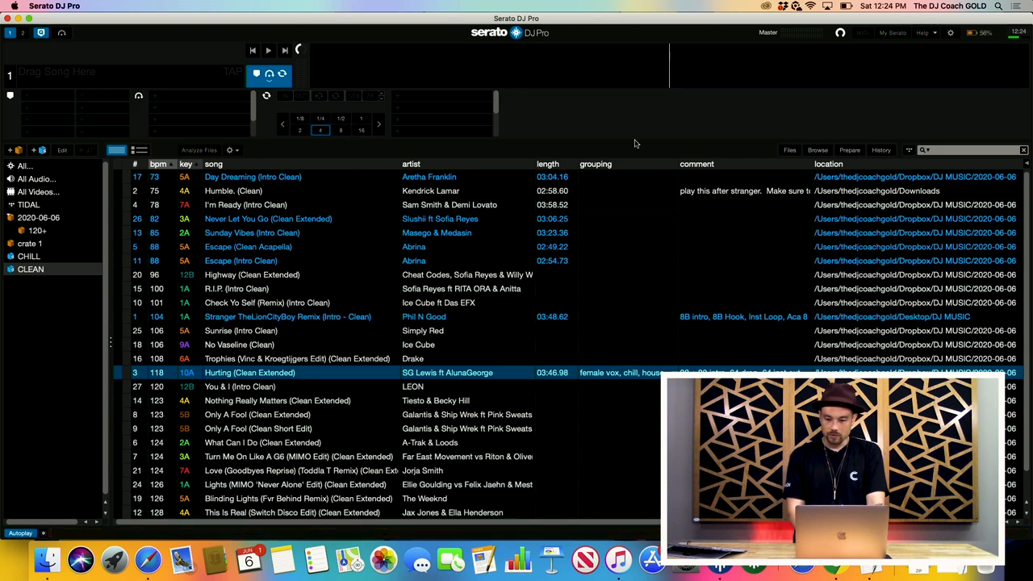
Step: Show Dropbox's Recent tab of today's edited track files from the menu bar
{"action": "left_click", "coordinate": [783, 5]}
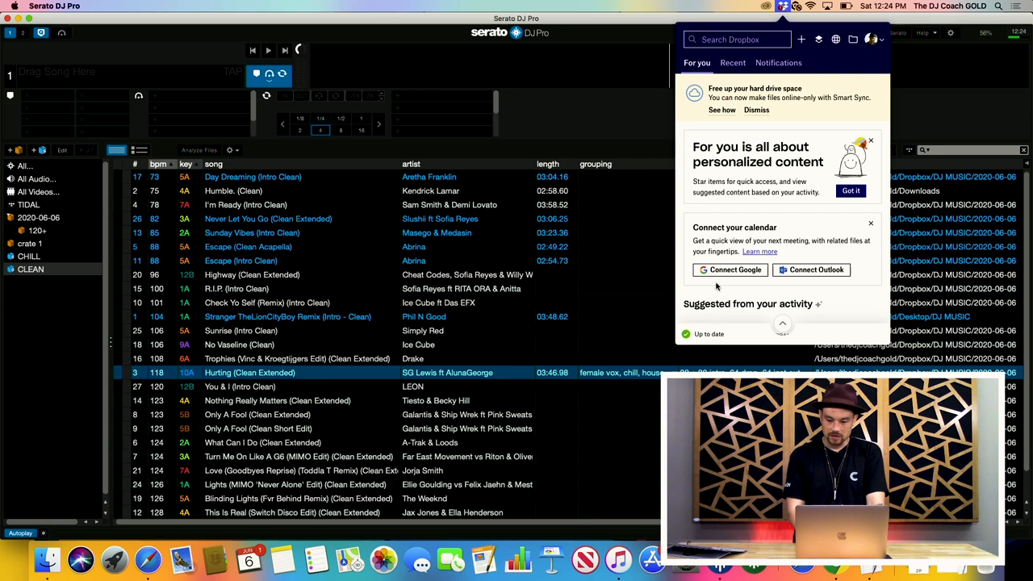
{"action": "left_click", "coordinate": [732, 63]}
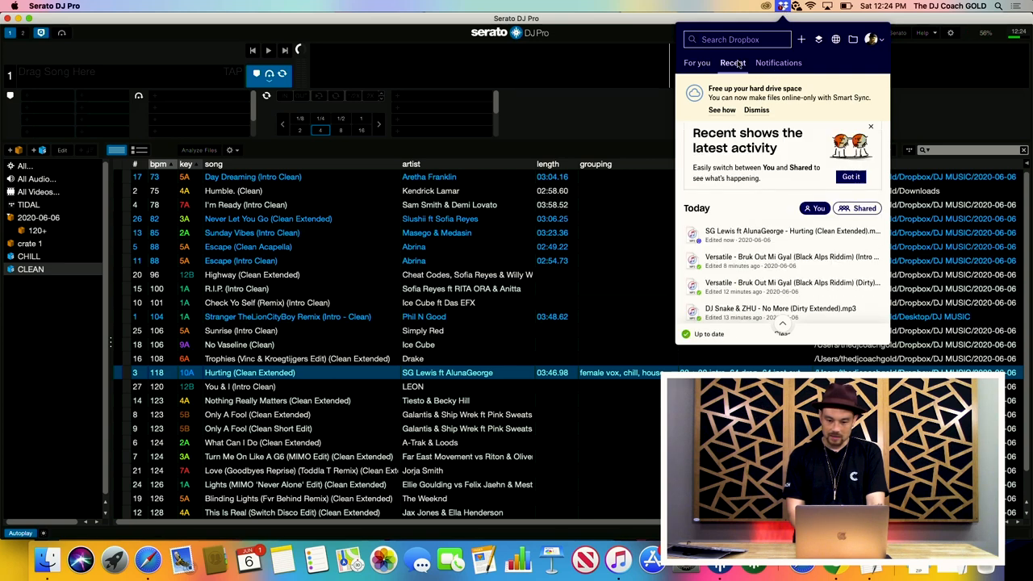
{"action": "mouse_move", "coordinate": [757, 234]}
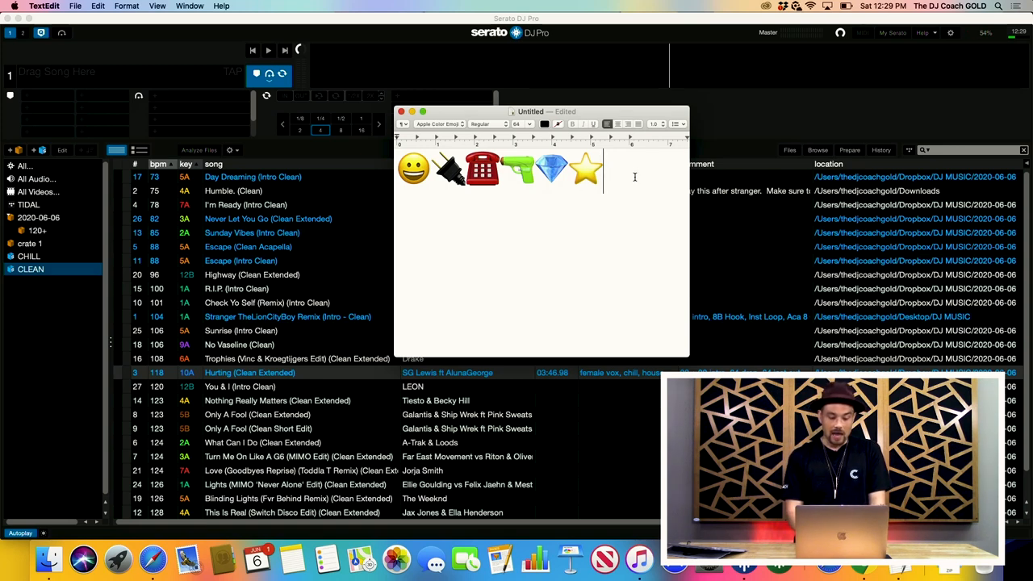
Step: Insert a Christmas tree emoji after the emoji row via the Emoji & Symbols picker
{"action": "left_click", "coordinate": [98, 6]}
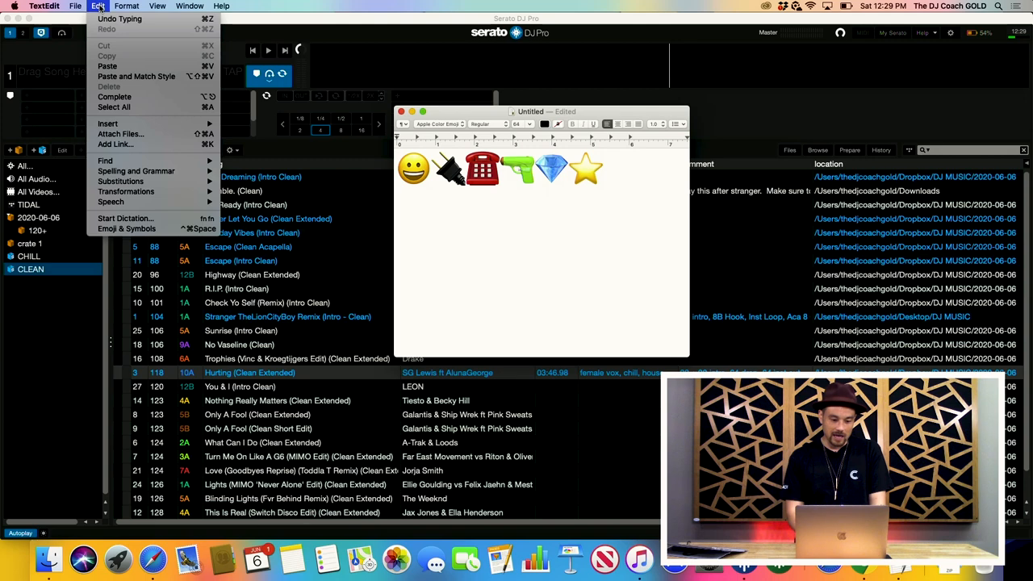
{"action": "mouse_move", "coordinate": [127, 228]}
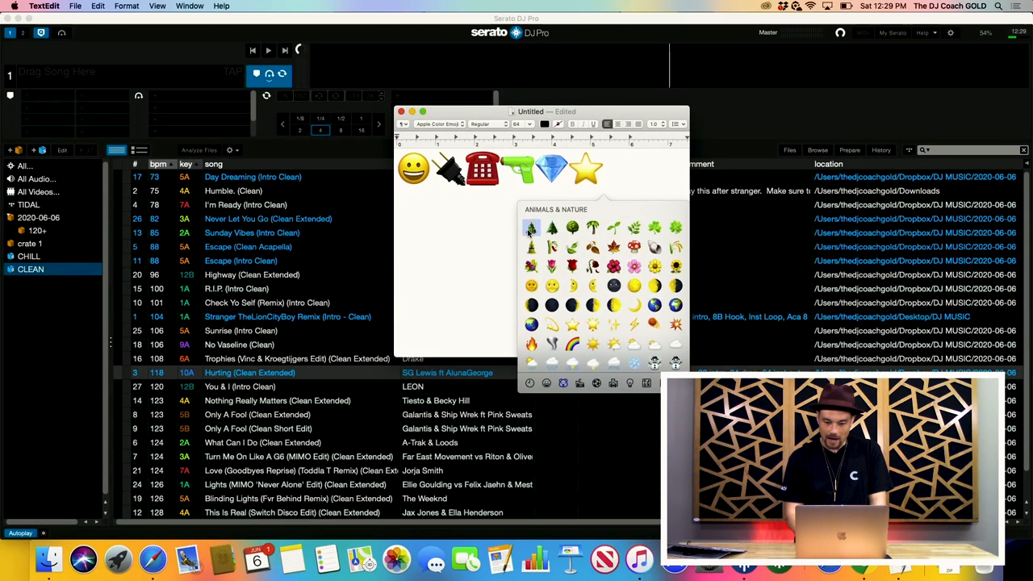
{"action": "left_click", "coordinate": [531, 229]}
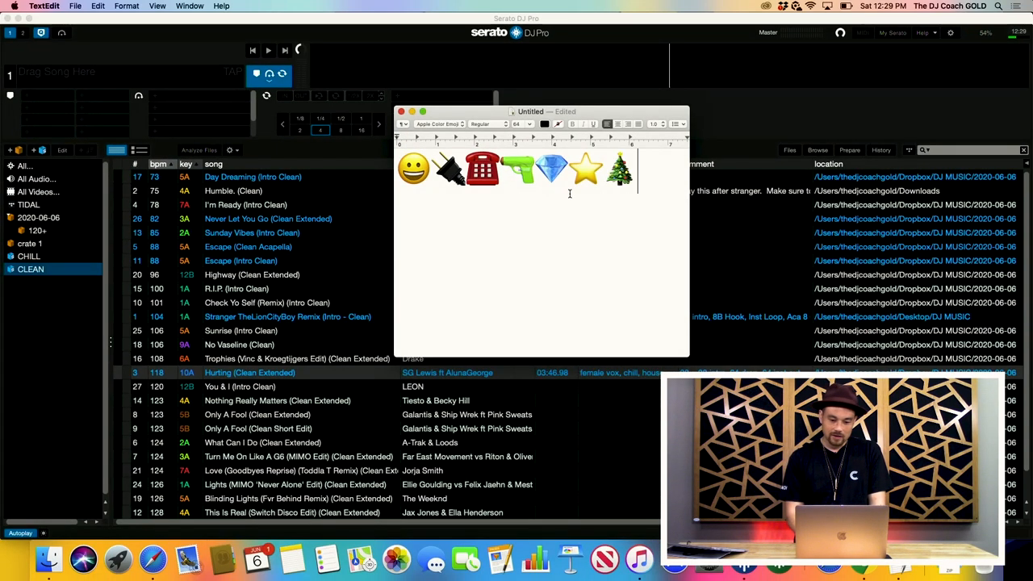
{"action": "left_click", "coordinate": [585, 170]}
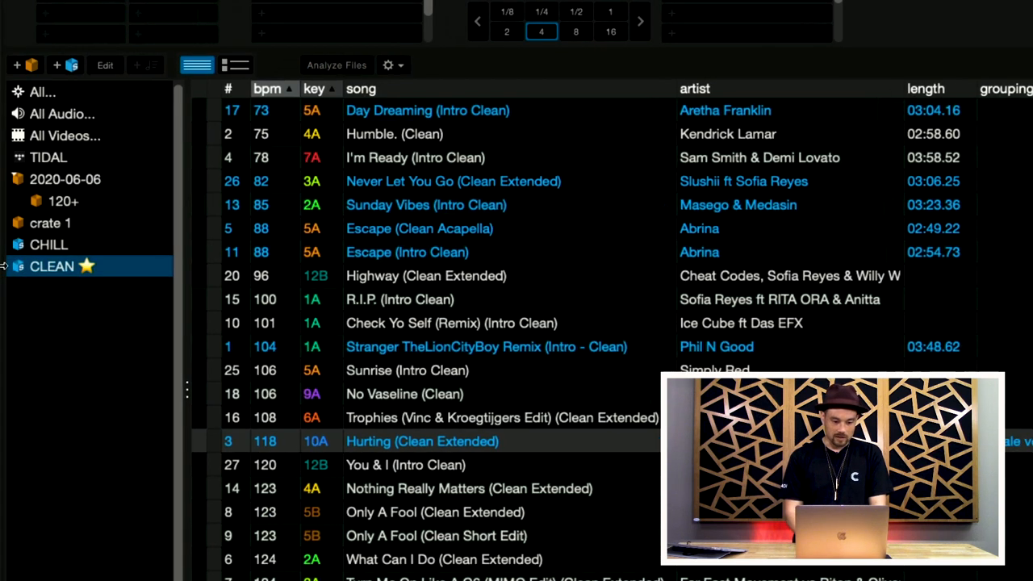
Step: Rename the CLEAN crate to a spaced-out C L E A N framed by star emoji
{"action": "double_click", "coordinate": [51, 266]}
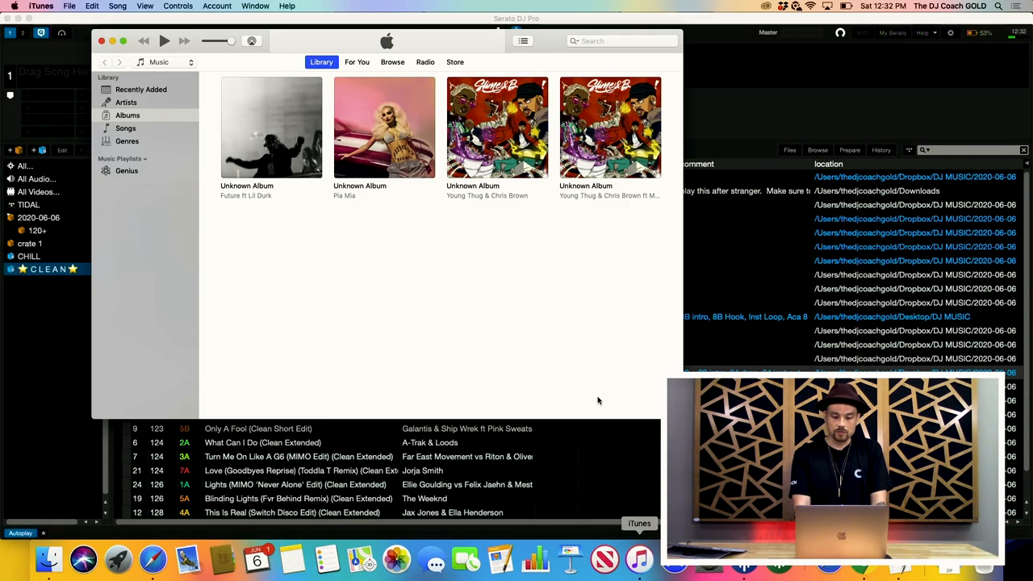
Step: Show iTunes Advanced preferences with 'Copy files to iTunes Media folder' unchecked
{"action": "left_click", "coordinate": [44, 6]}
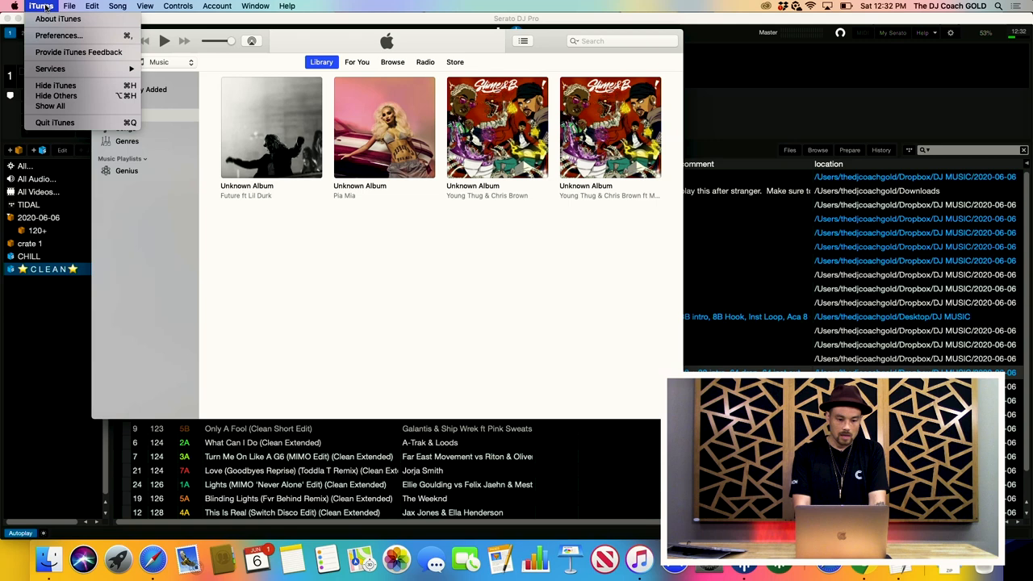
{"action": "left_click", "coordinate": [58, 35]}
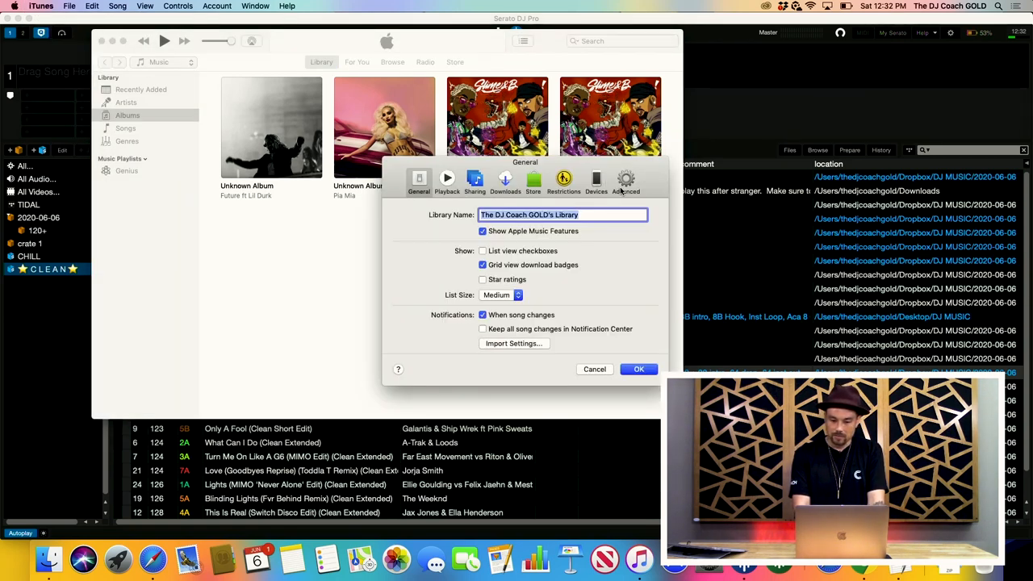
{"action": "left_click", "coordinate": [625, 179]}
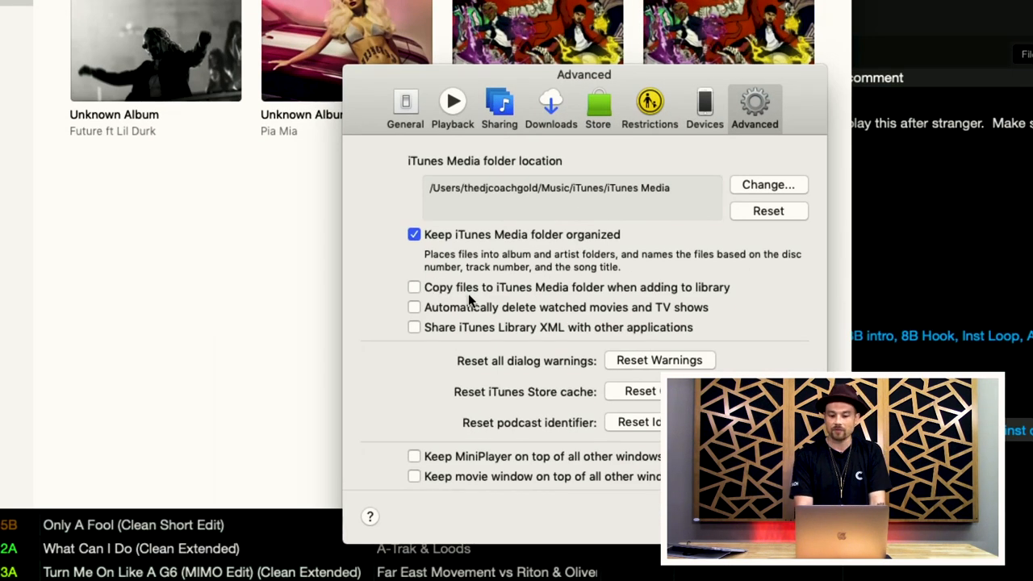
{"action": "mouse_move", "coordinate": [691, 296]}
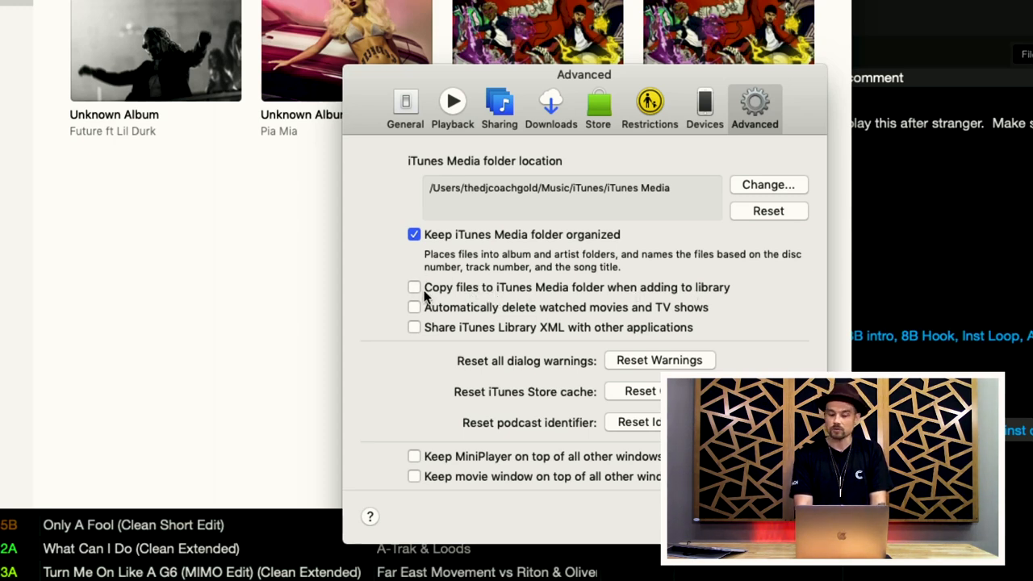
{"action": "mouse_move", "coordinate": [440, 297]}
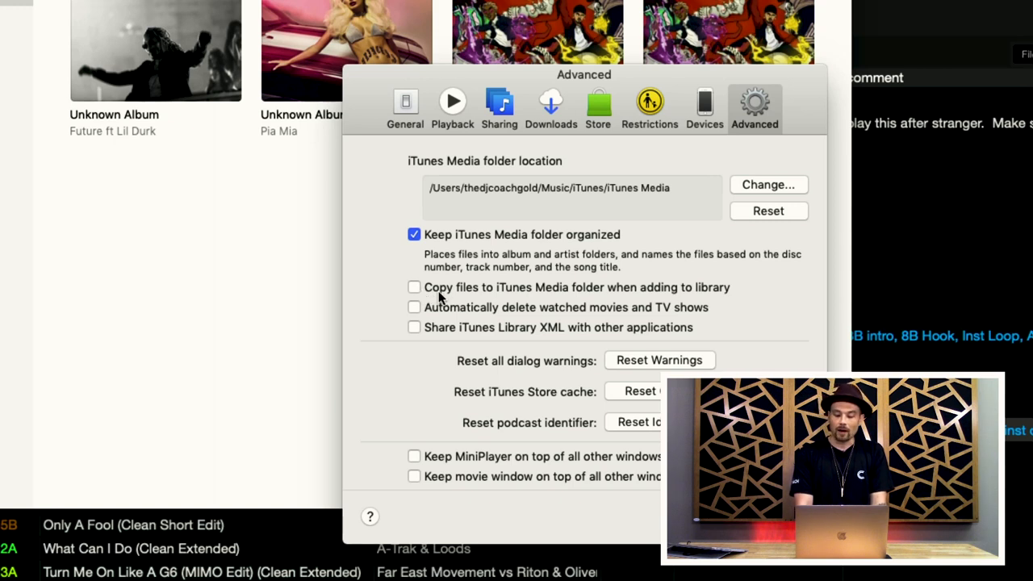